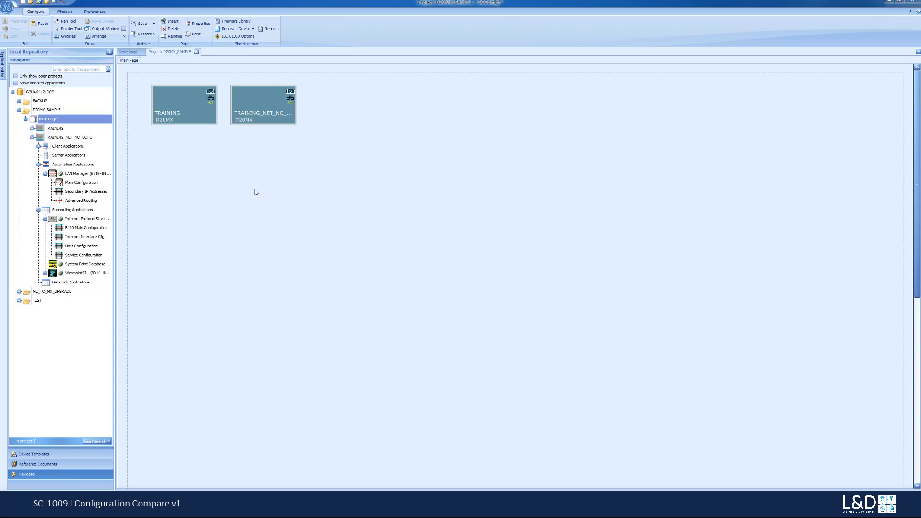
mouse_move(201, 104)
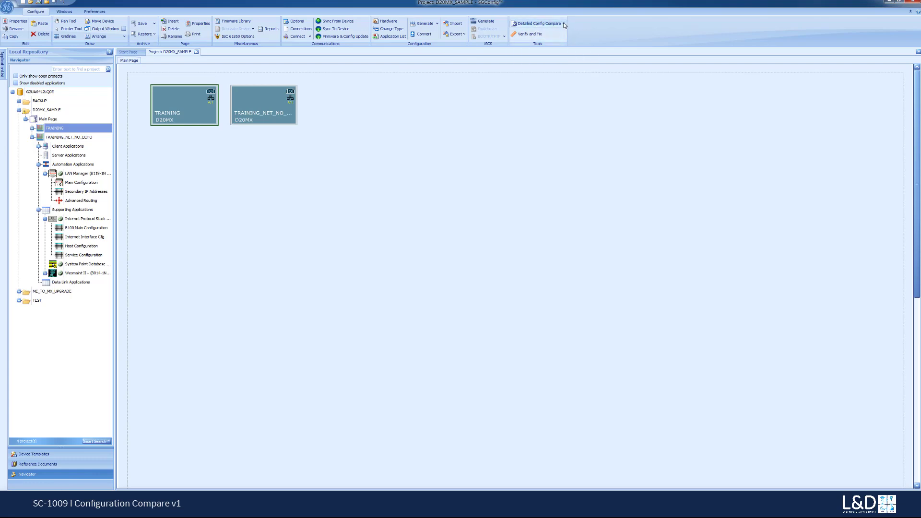
With the TRAINING D20MX device selected, show the Detailed Config Compare options.
click(536, 24)
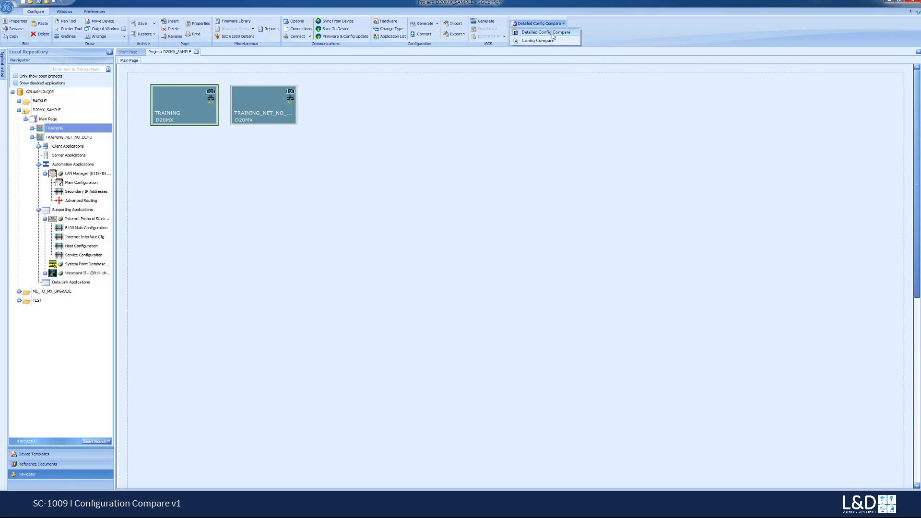
mouse_move(537, 40)
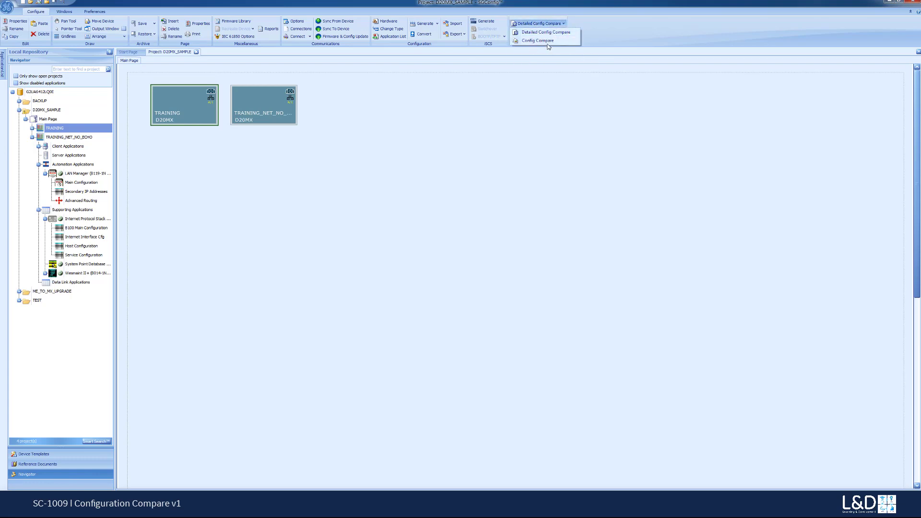
mouse_move(209, 136)
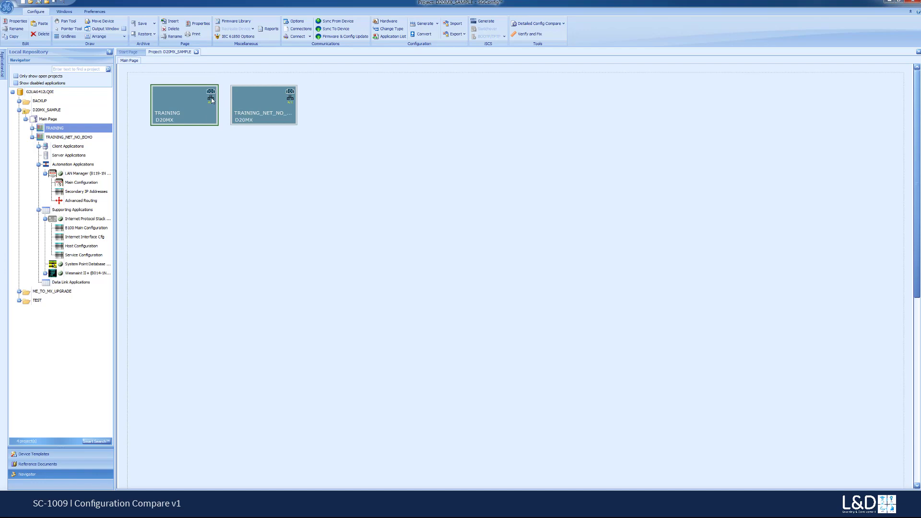
mouse_move(209, 98)
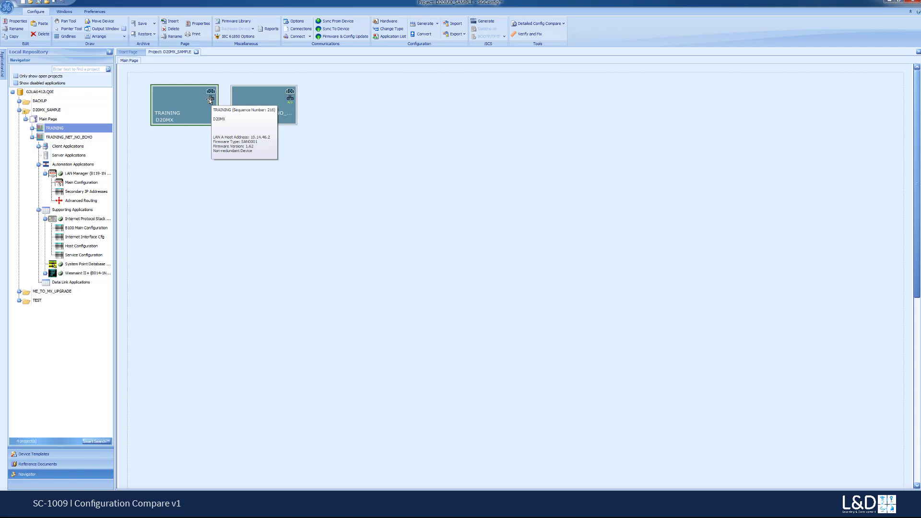
mouse_move(290, 99)
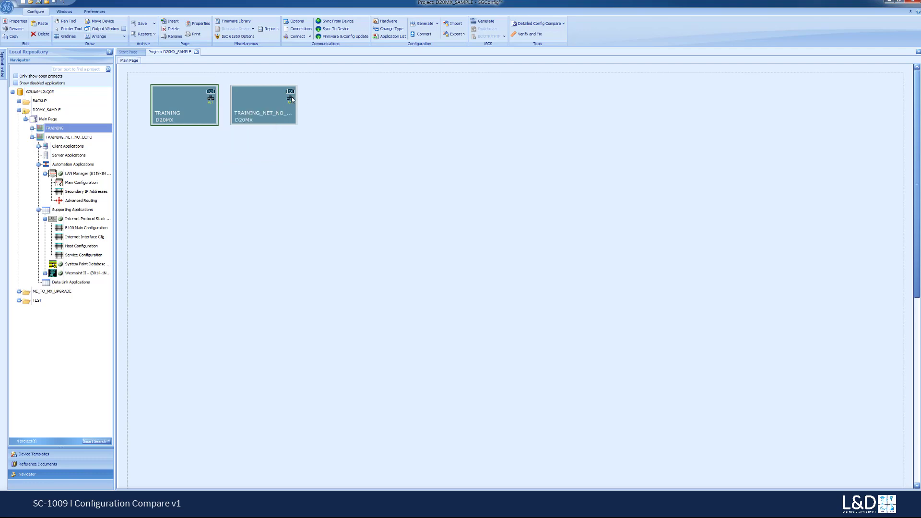
mouse_move(290, 97)
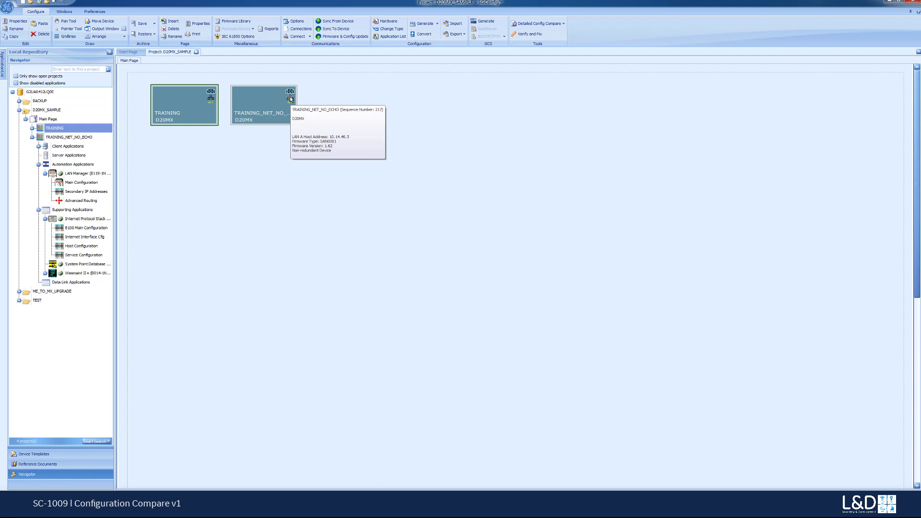
mouse_move(284, 139)
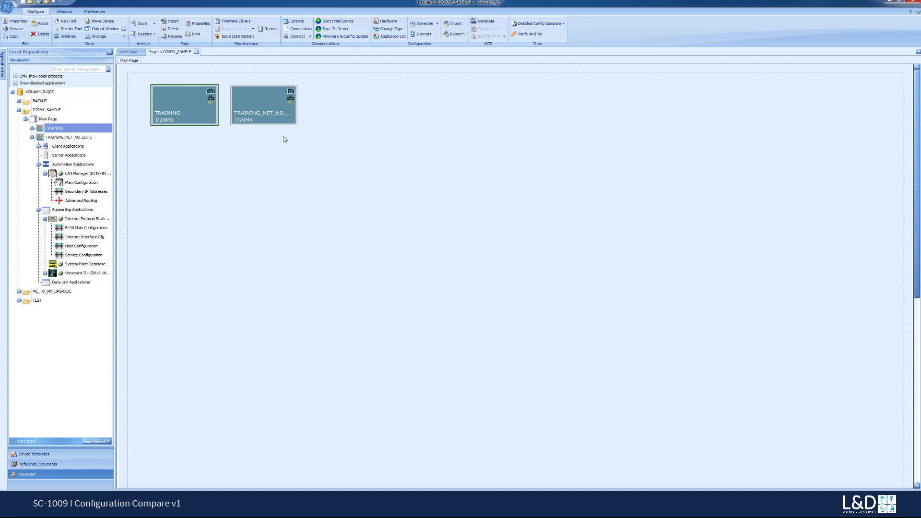
mouse_move(266, 116)
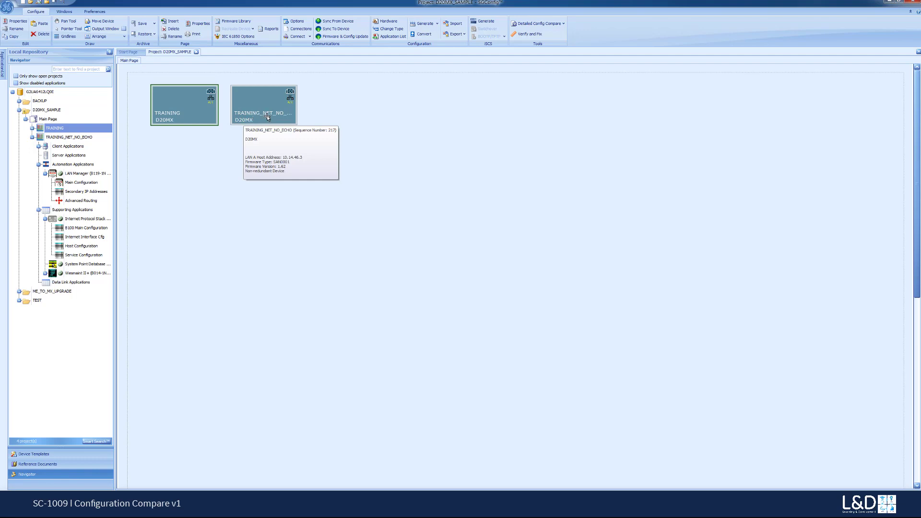
mouse_move(285, 117)
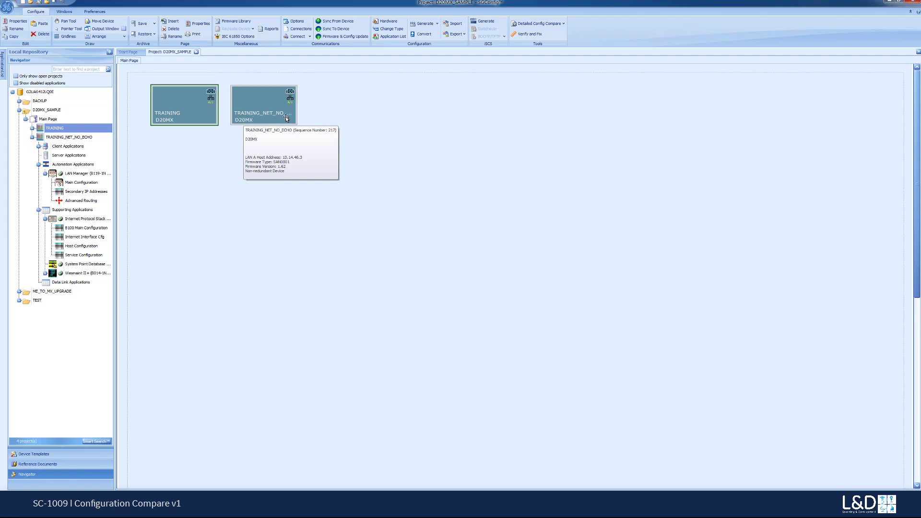
mouse_move(234, 118)
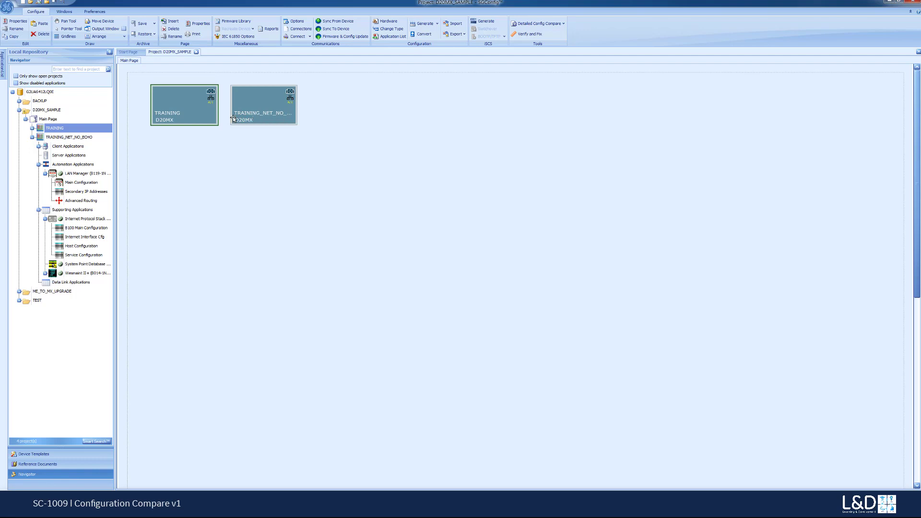
mouse_move(171, 115)
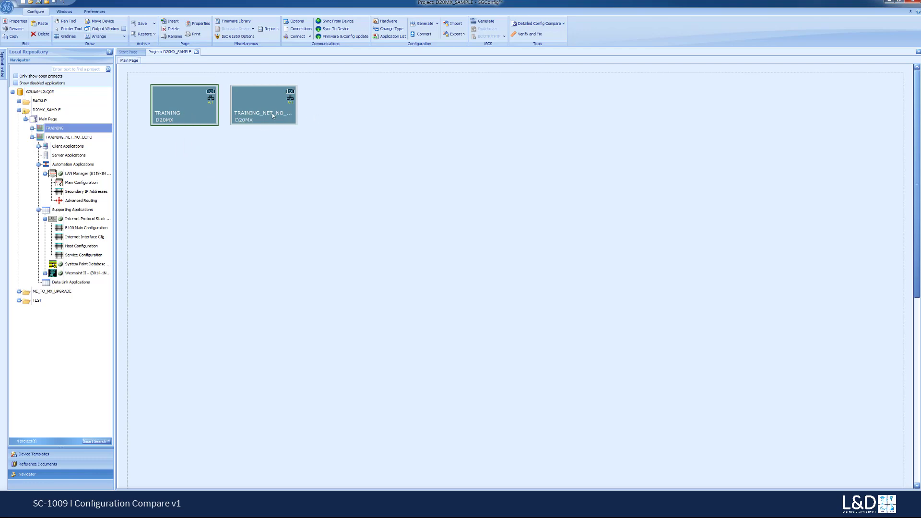
mouse_move(290, 109)
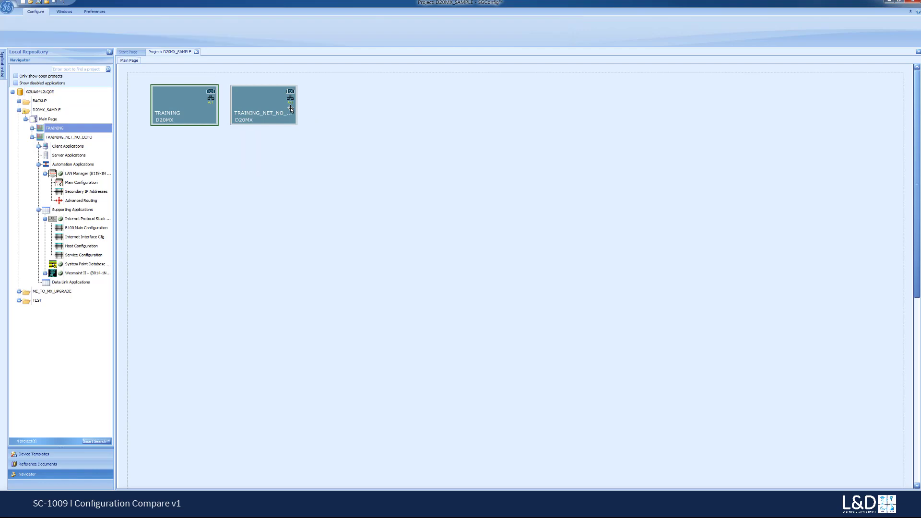
click(263, 104)
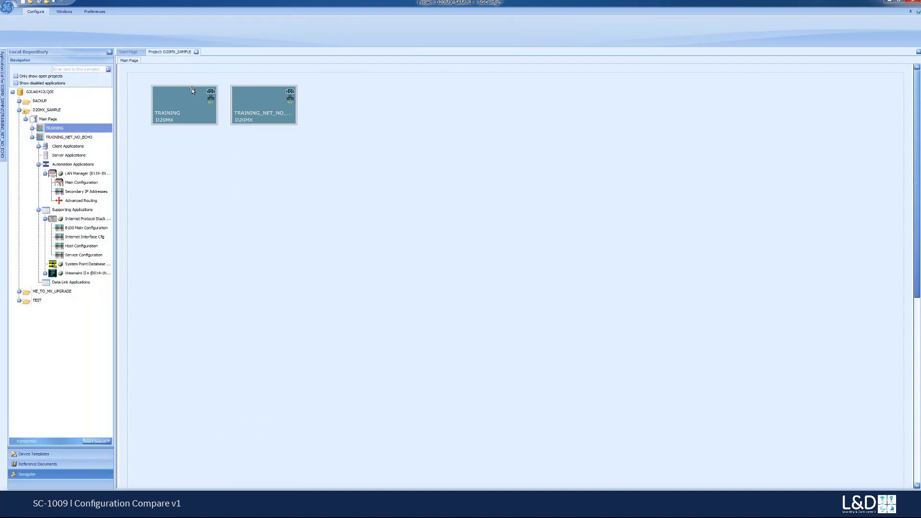
click(48, 118)
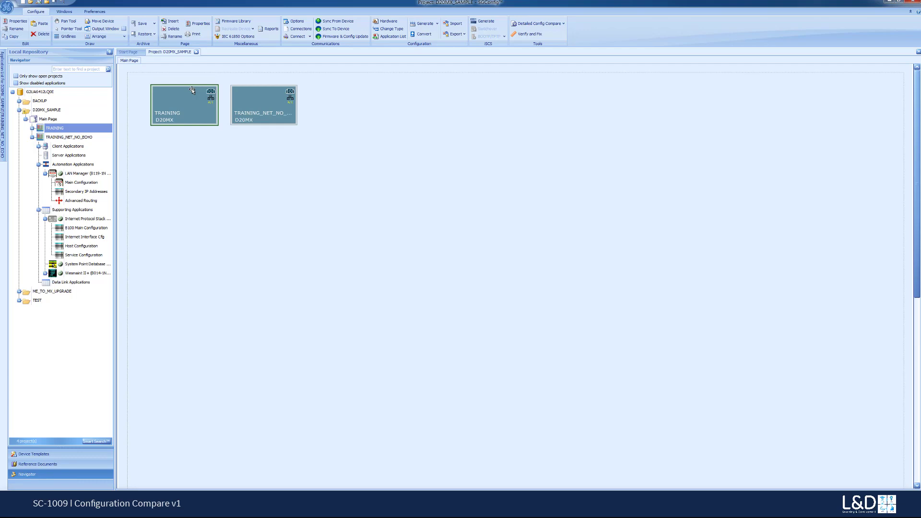
mouse_move(205, 111)
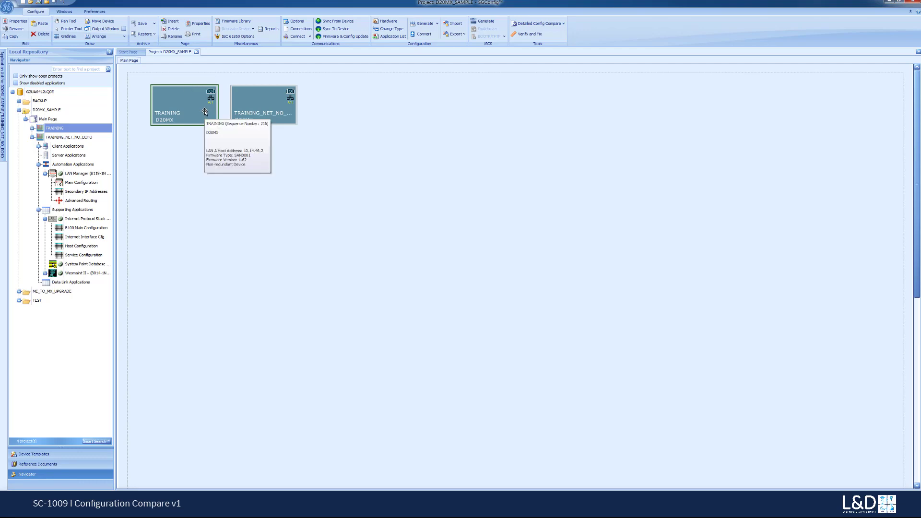
mouse_move(172, 120)
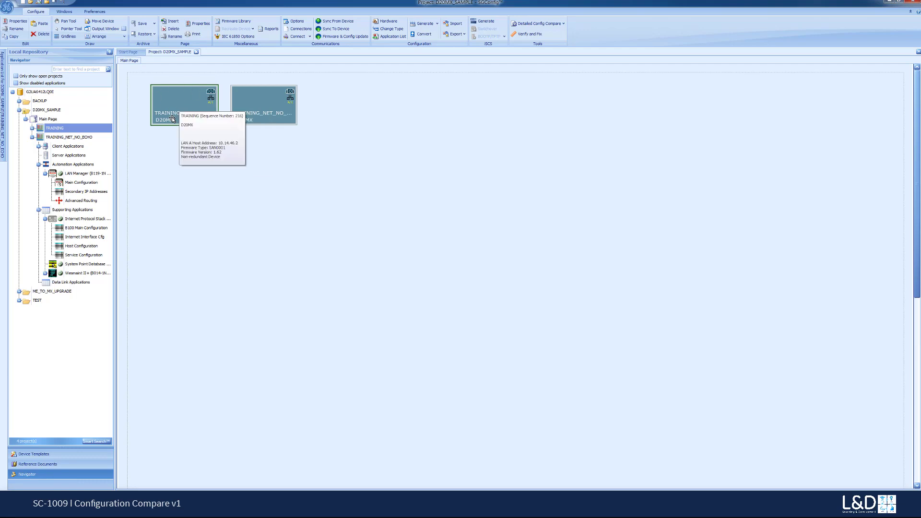
mouse_move(177, 111)
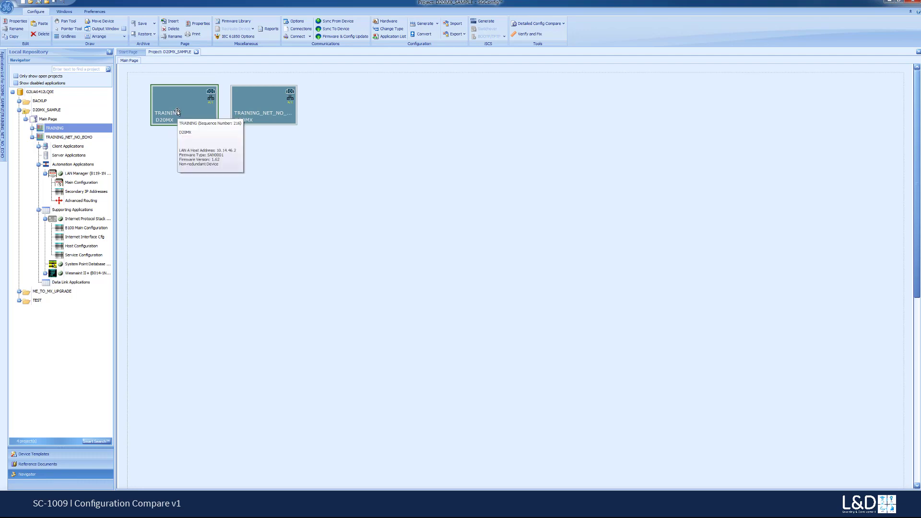
mouse_move(537, 23)
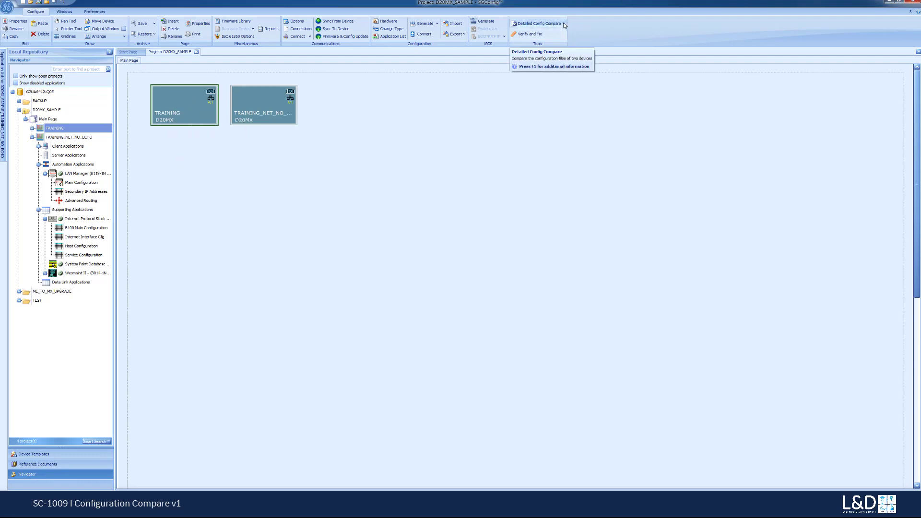
Start a Config Compare for TRAINING using an SHX/UPL file from the file system.
click(535, 24)
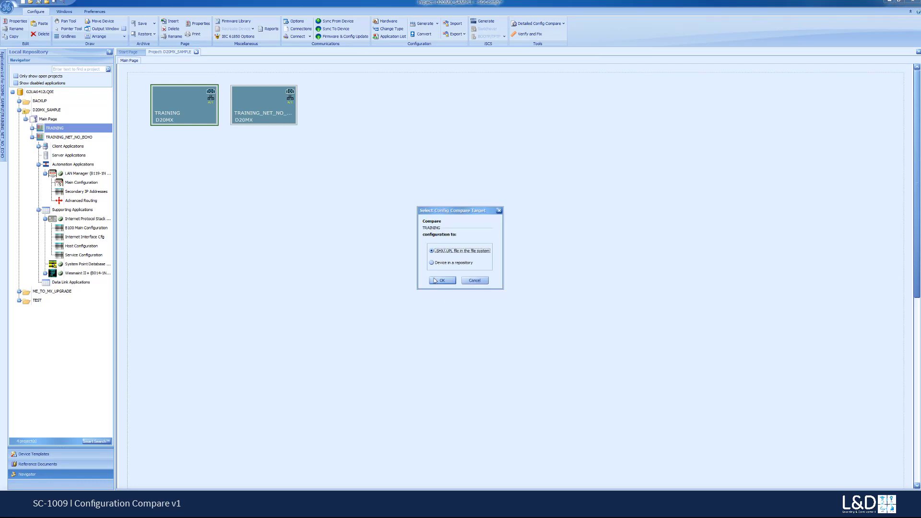
click(440, 280)
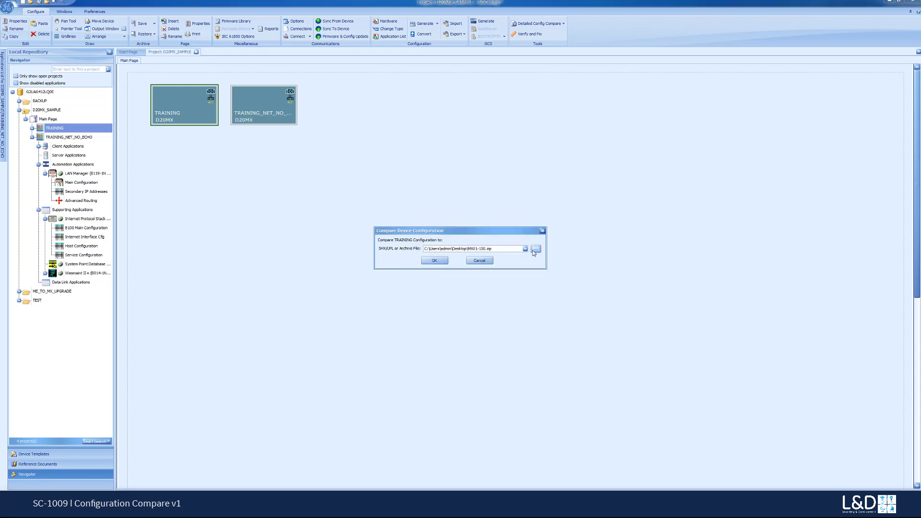
click(534, 249)
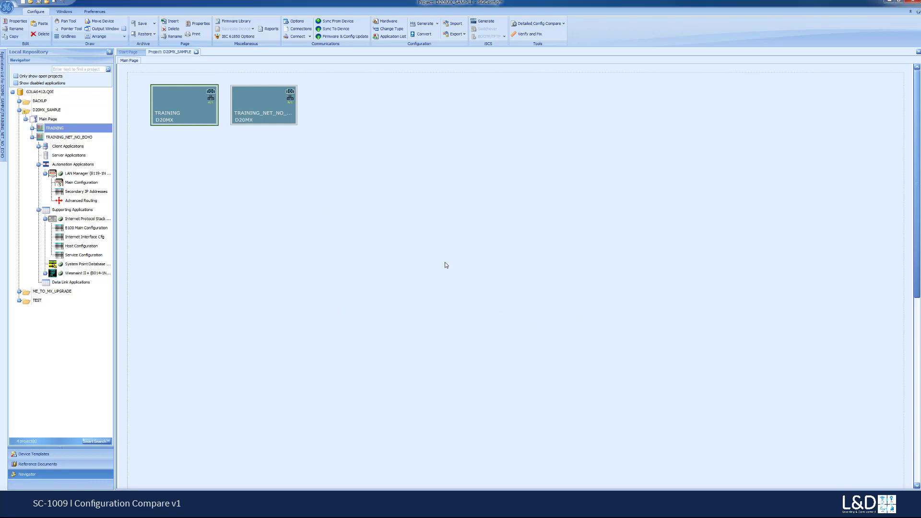
click(535, 24)
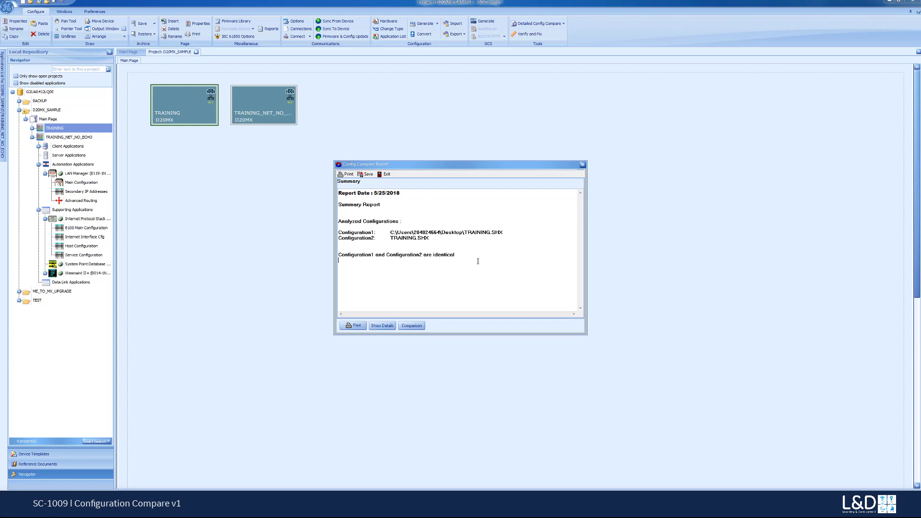
mouse_move(353, 325)
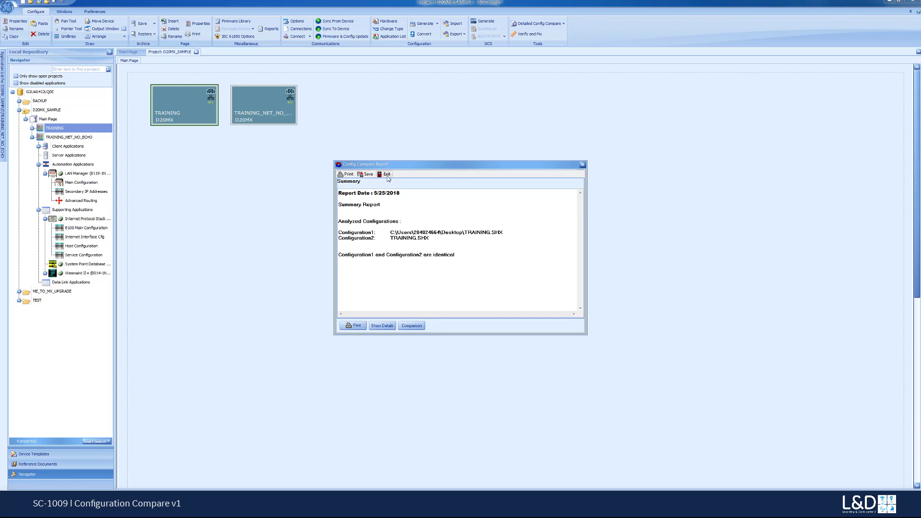
click(385, 174)
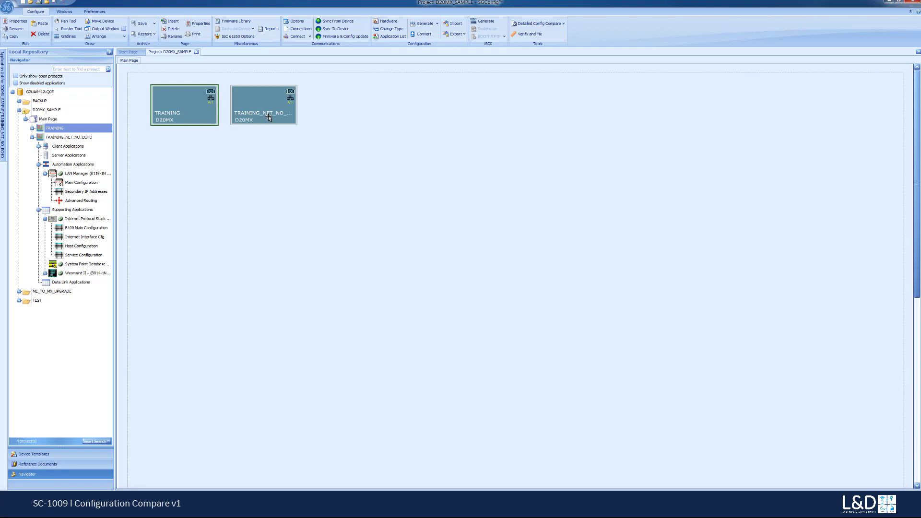
Make TRAINING_NET_NO_ECHO the active device and start a basic Config Compare.
click(68, 136)
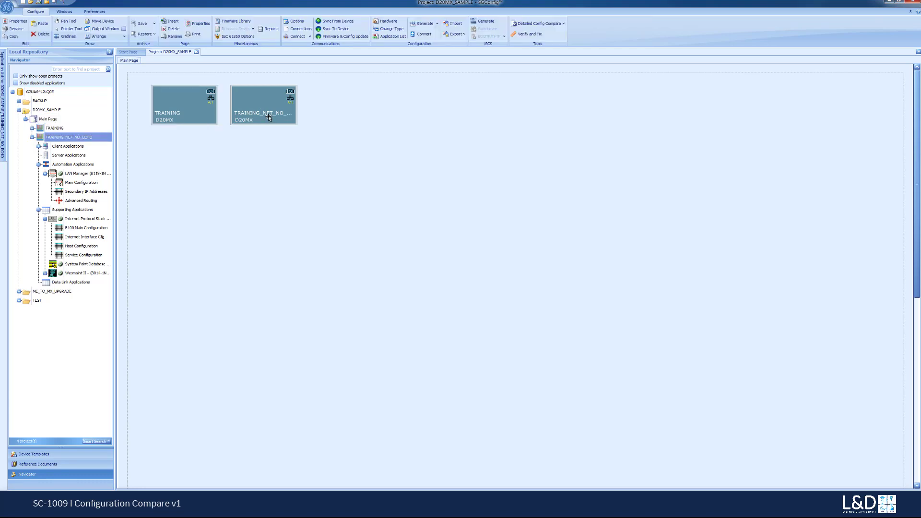
click(264, 105)
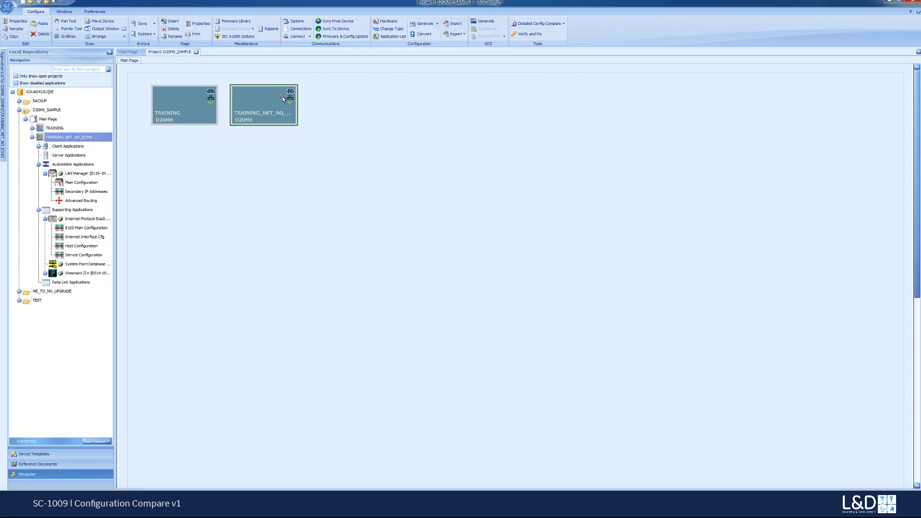
click(562, 23)
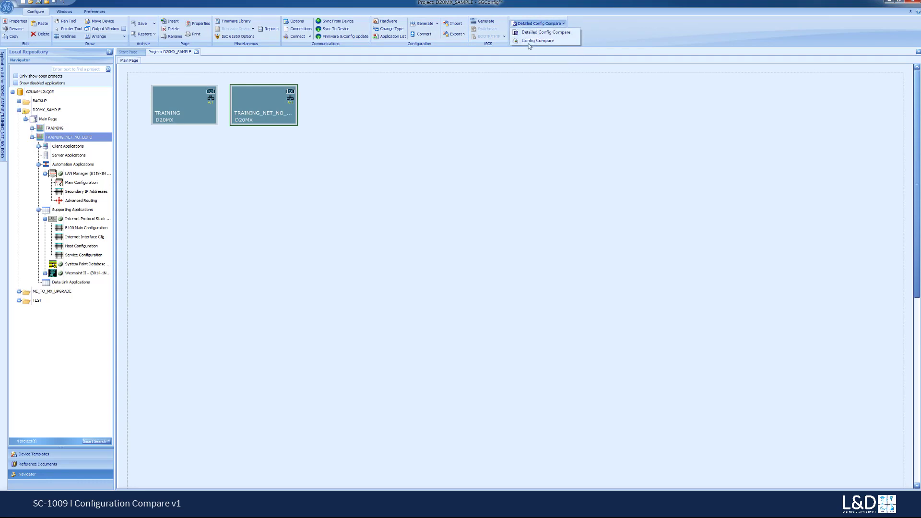
click(537, 40)
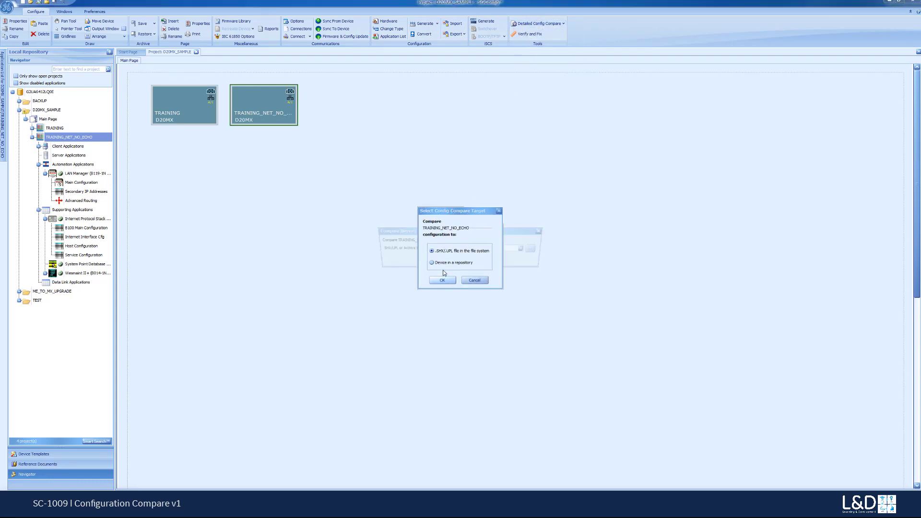
Choose a file-system source and pick TRAINING.SHX from the Desktop.
click(442, 279)
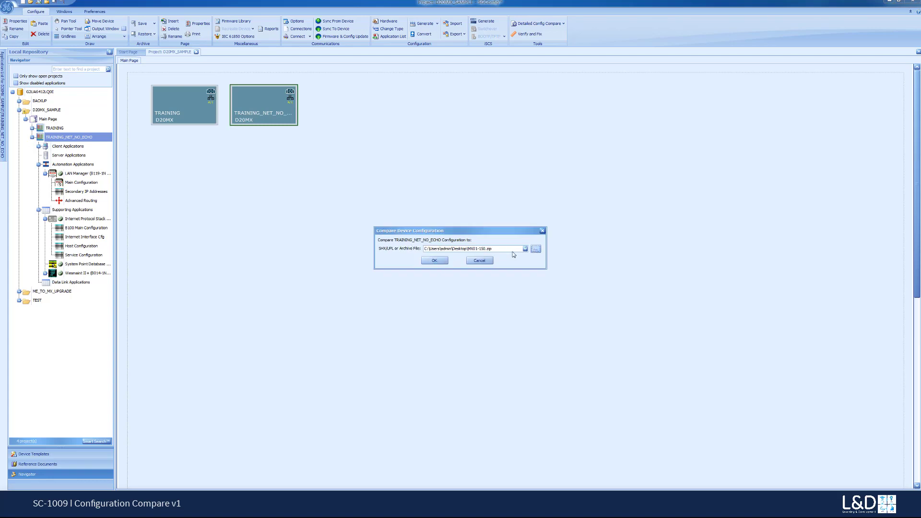
click(535, 248)
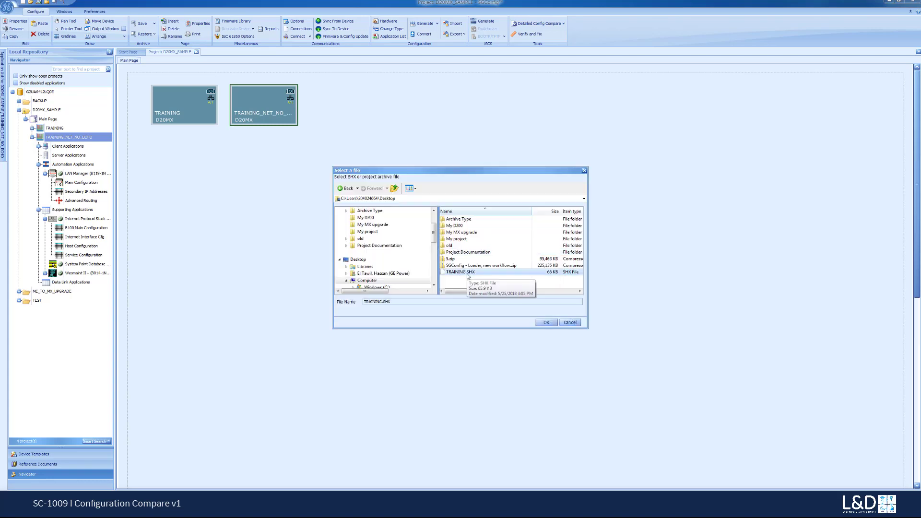
click(544, 322)
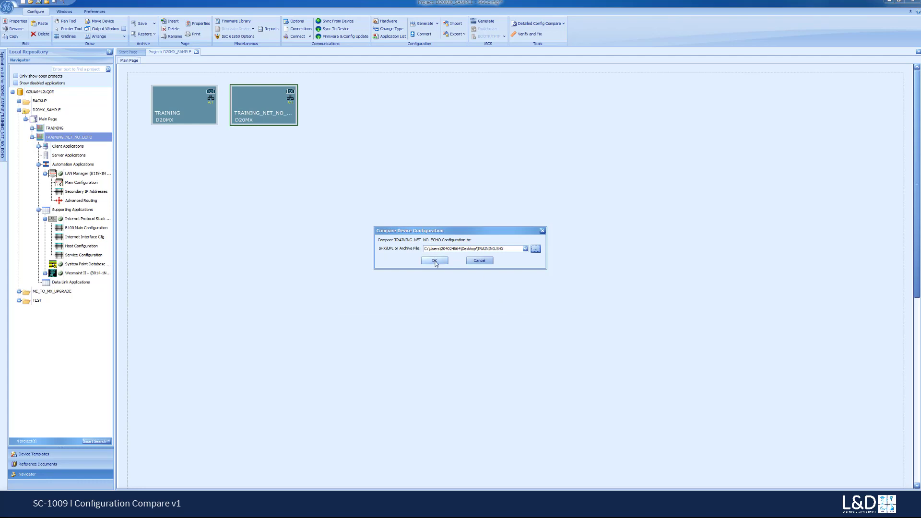
mouse_move(445, 265)
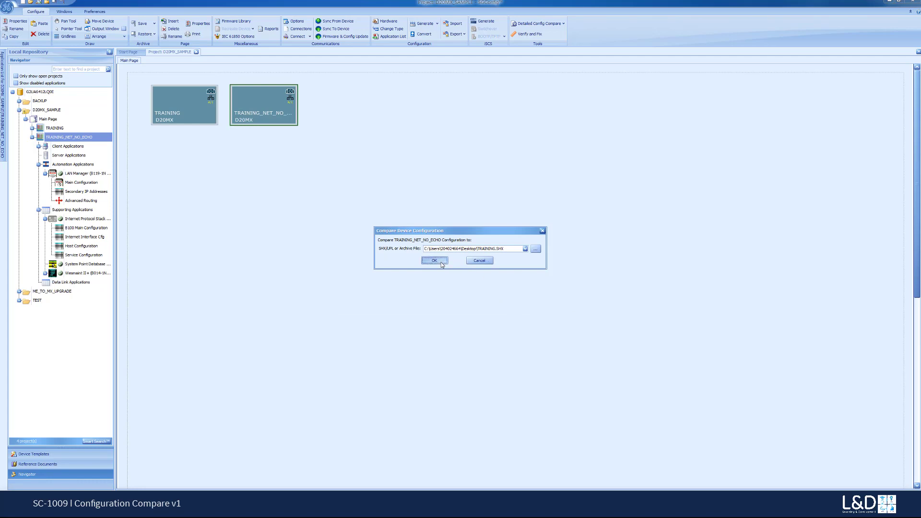
Generate the Config Compare Report, review the B100_IF and B119_CFG differences, then exit.
click(434, 260)
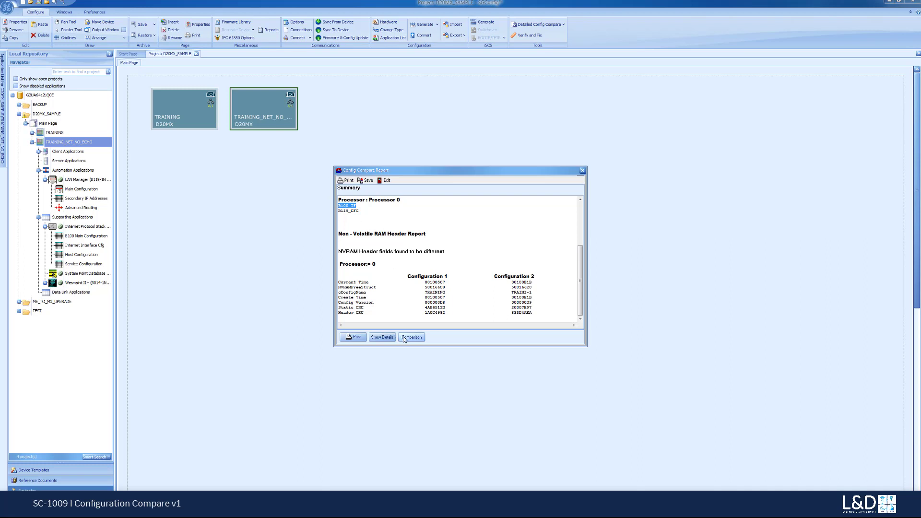
click(383, 336)
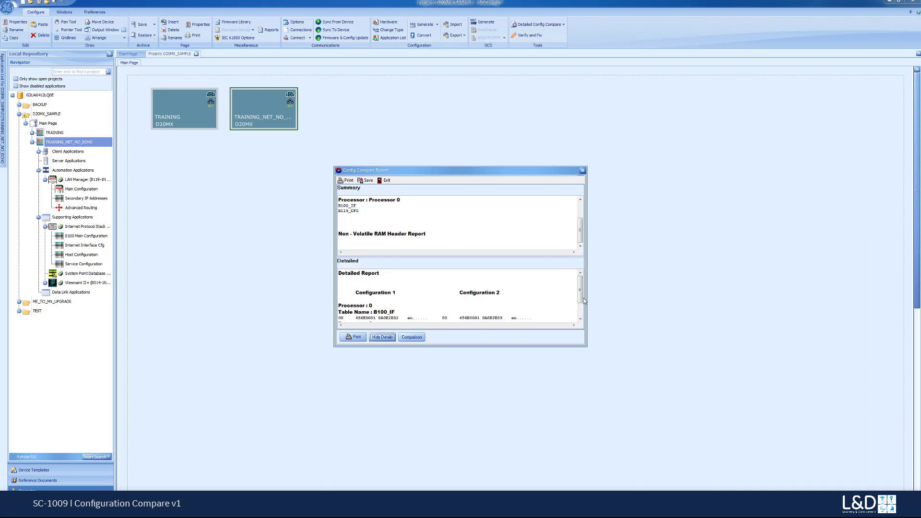
scroll(down, 3)
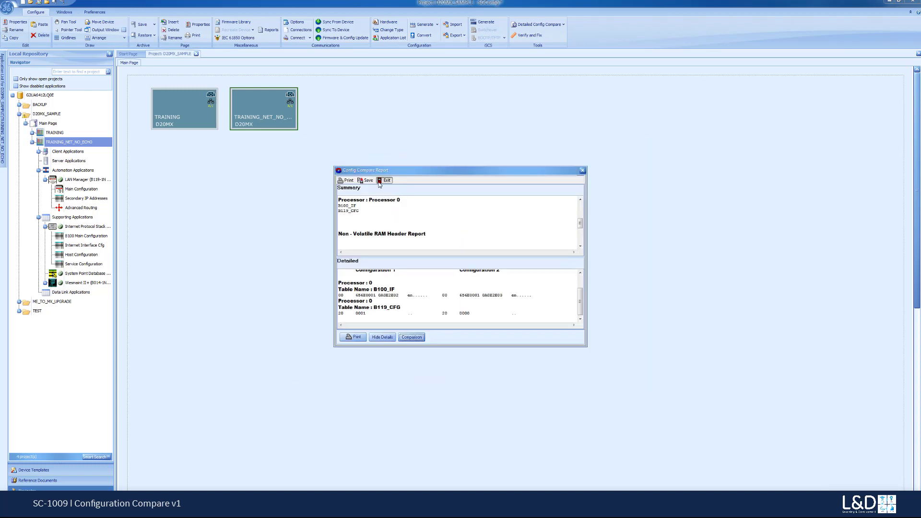
click(386, 180)
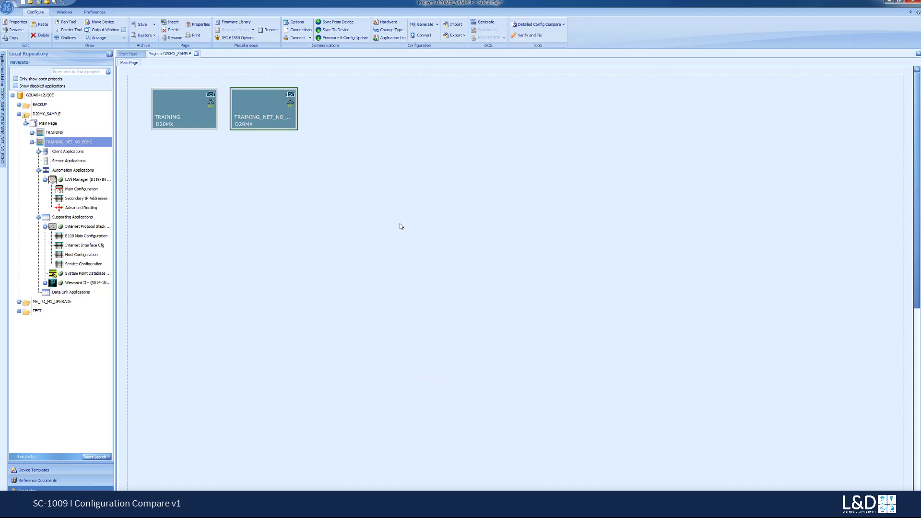
mouse_move(271, 87)
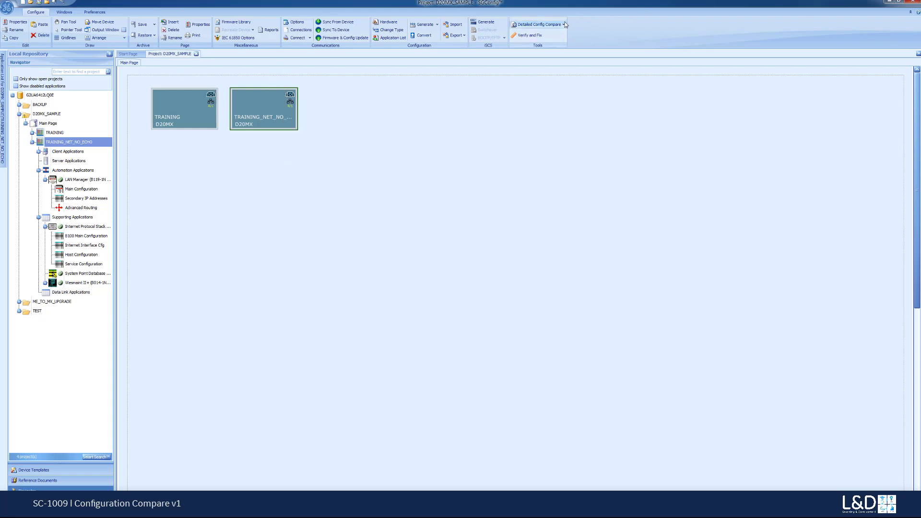
Choose Detailed Config Compare and pick TRAINING as the device to compare against.
click(562, 24)
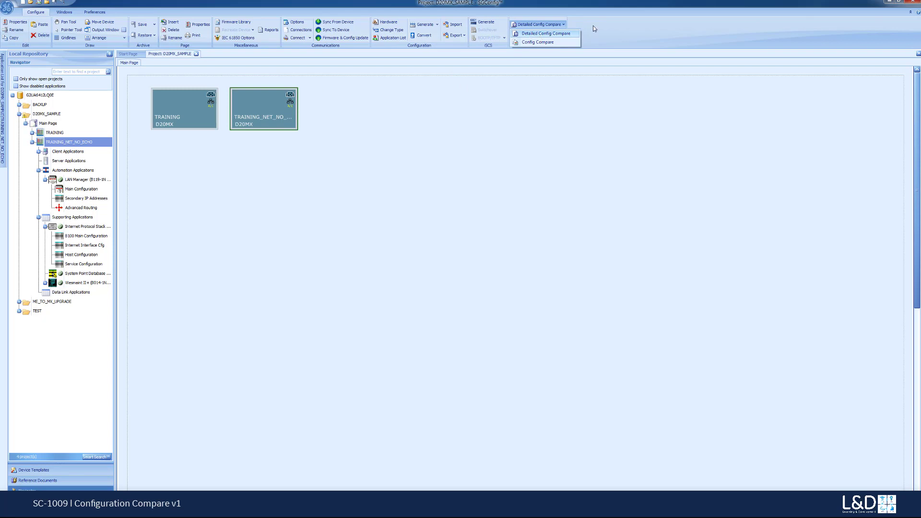
click(536, 42)
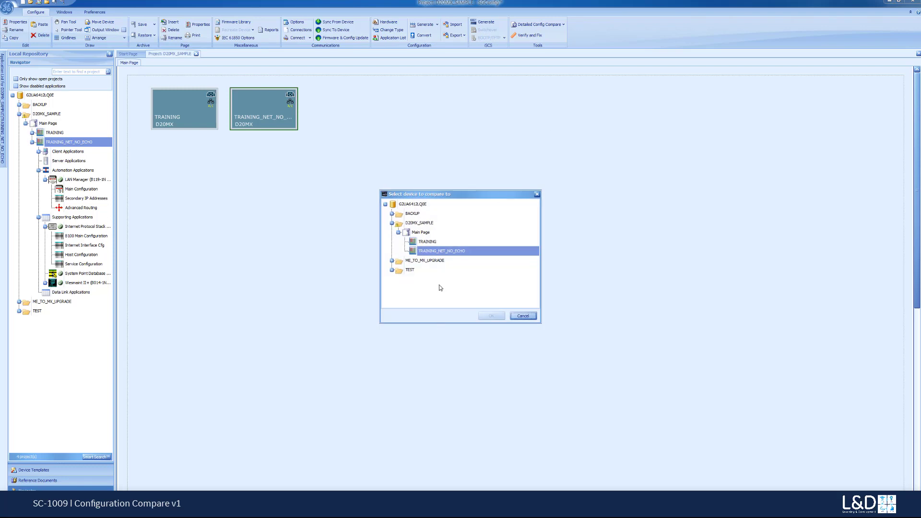
mouse_move(429, 242)
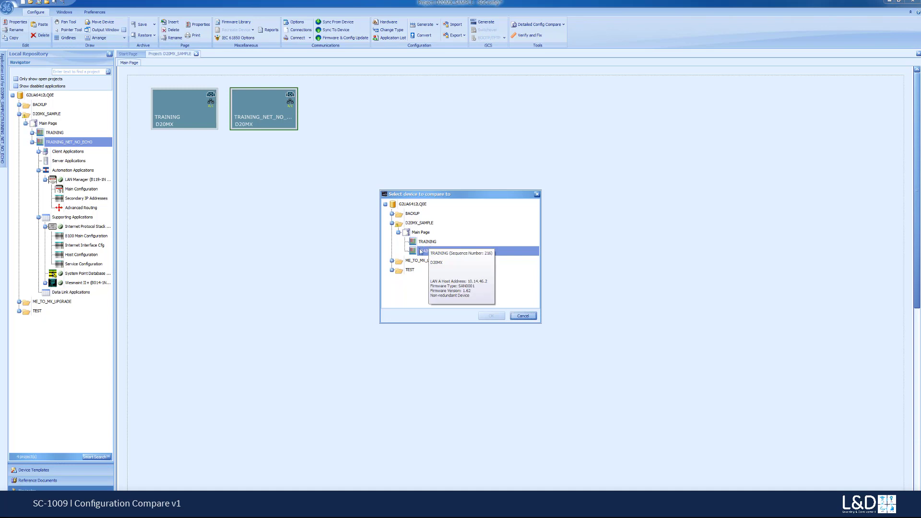
click(426, 242)
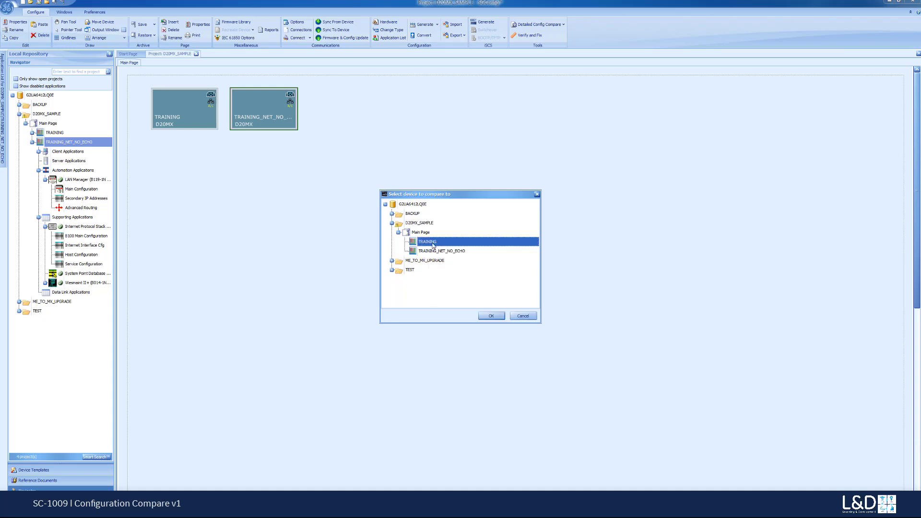
mouse_move(449, 258)
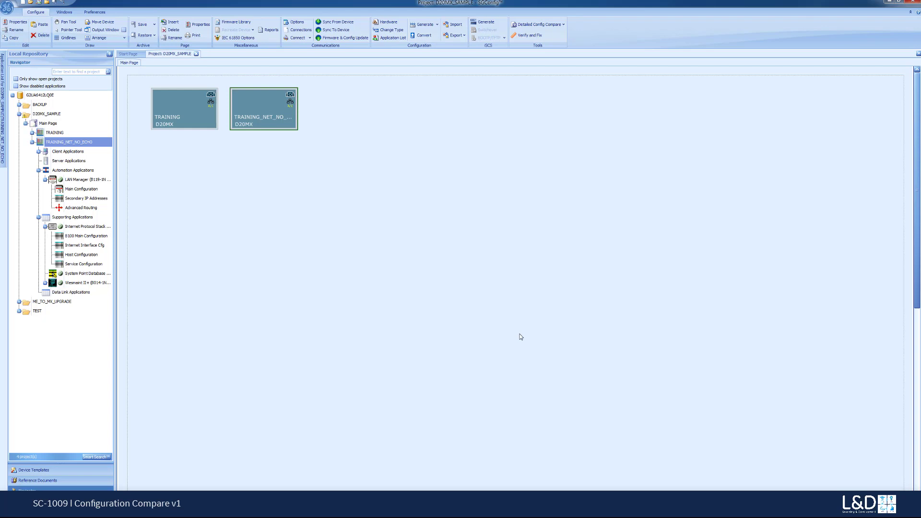
Launch the TRAINING_NET_NO_ECHO vs TRAINING comparison and expand every tree node.
click(535, 24)
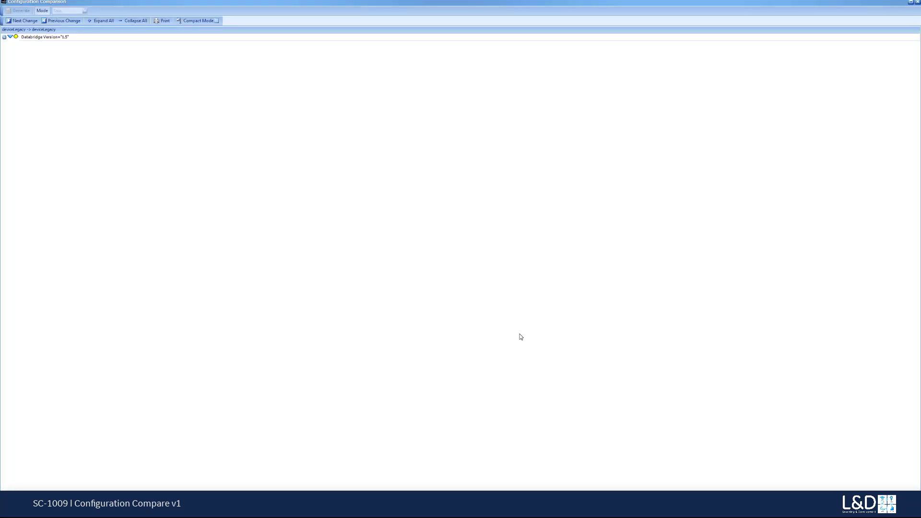
mouse_move(460, 154)
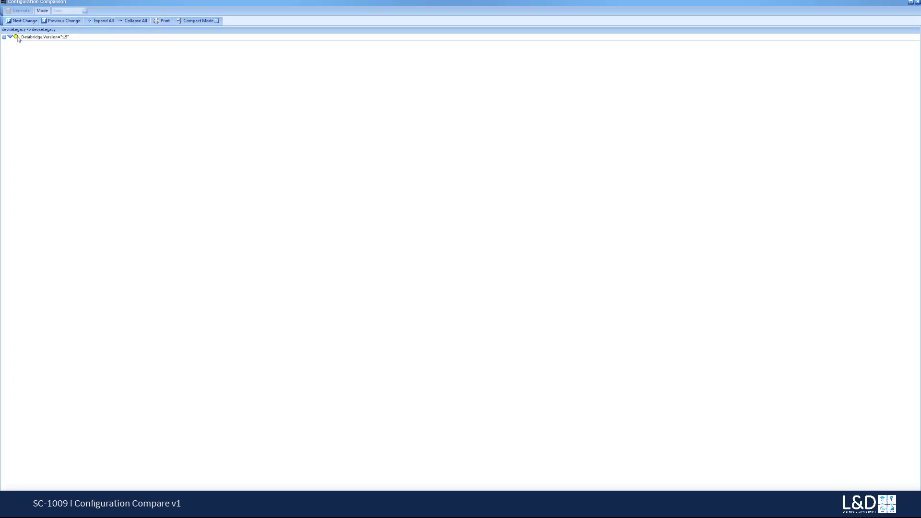
mouse_move(66, 52)
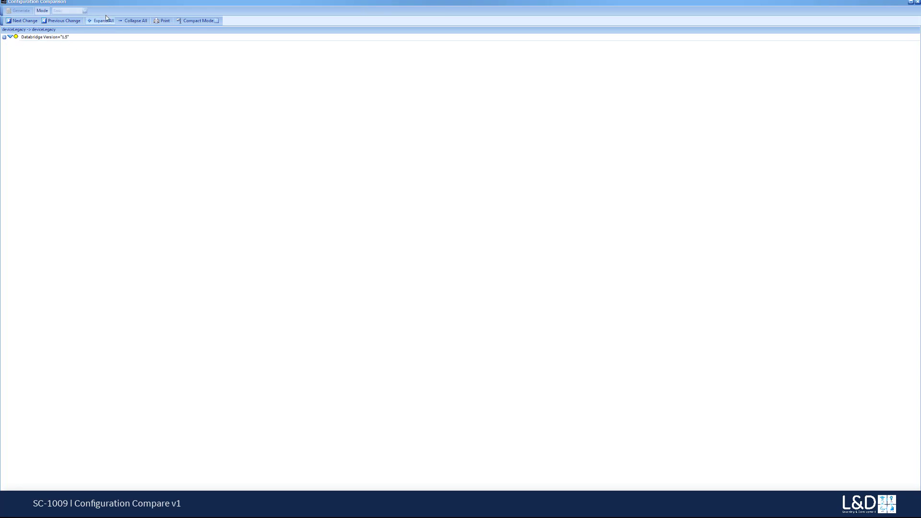
click(102, 20)
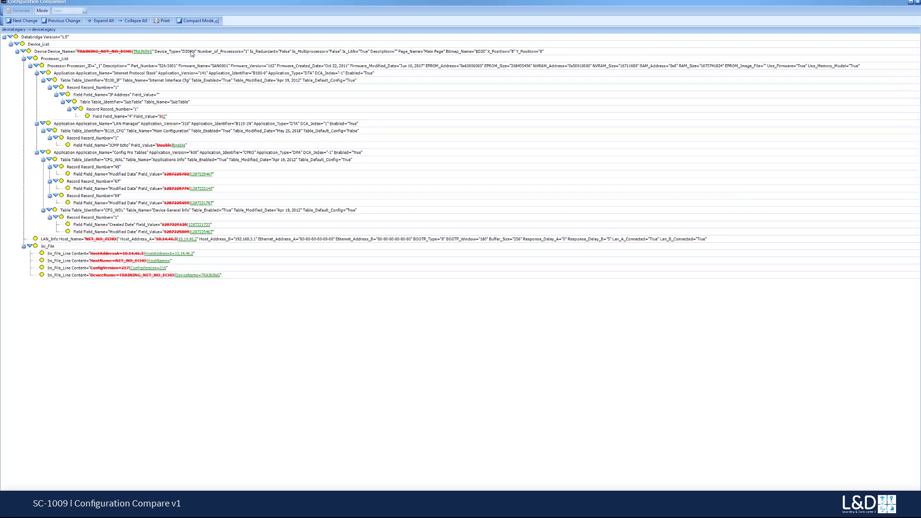
mouse_move(129, 75)
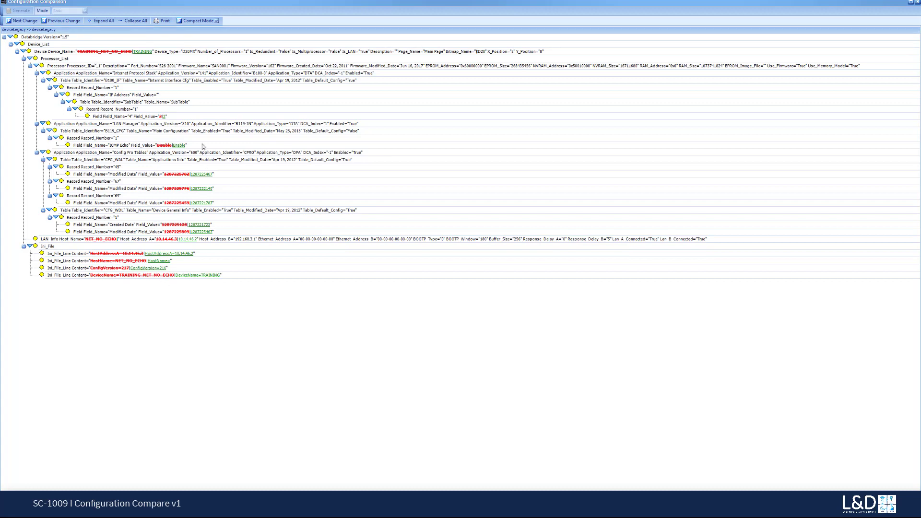
mouse_move(126, 148)
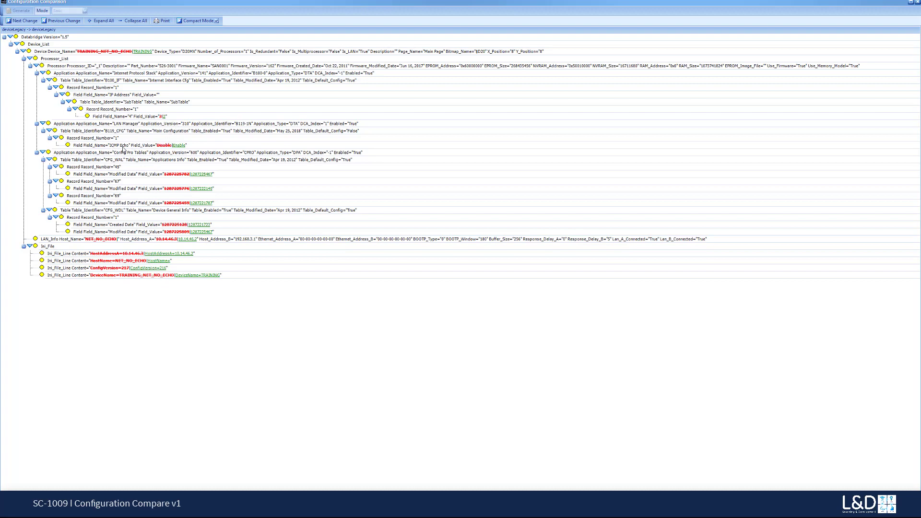
mouse_move(122, 149)
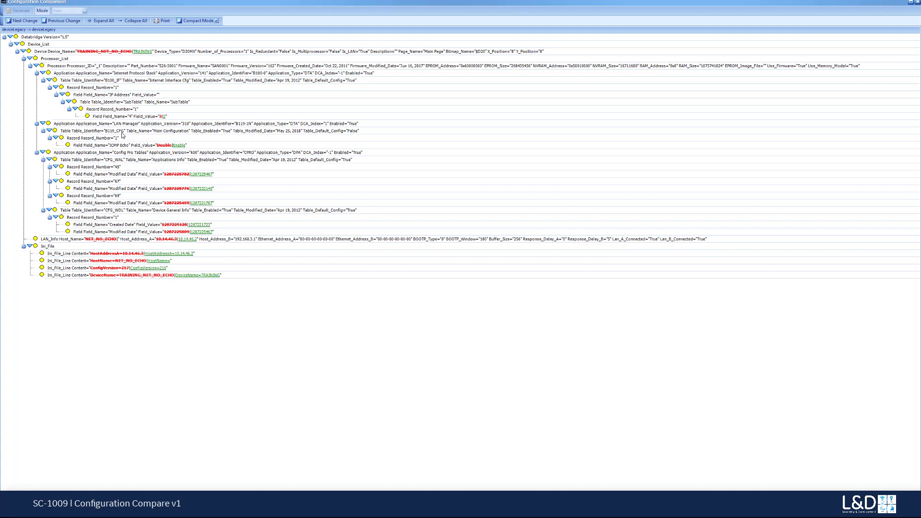
mouse_move(163, 146)
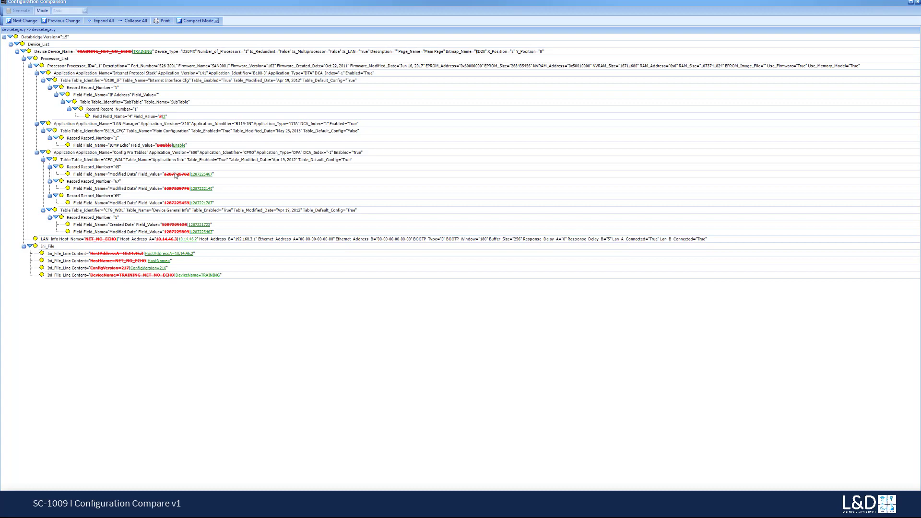
mouse_move(167, 256)
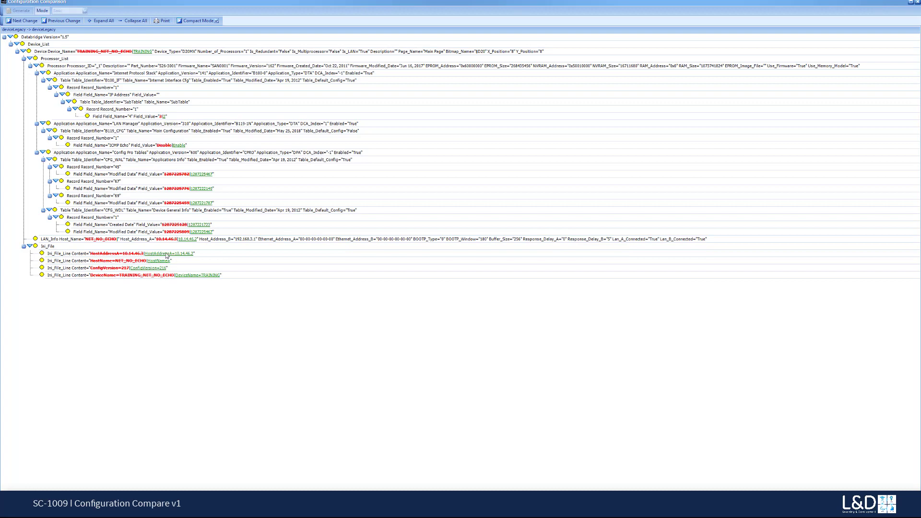
mouse_move(171, 290)
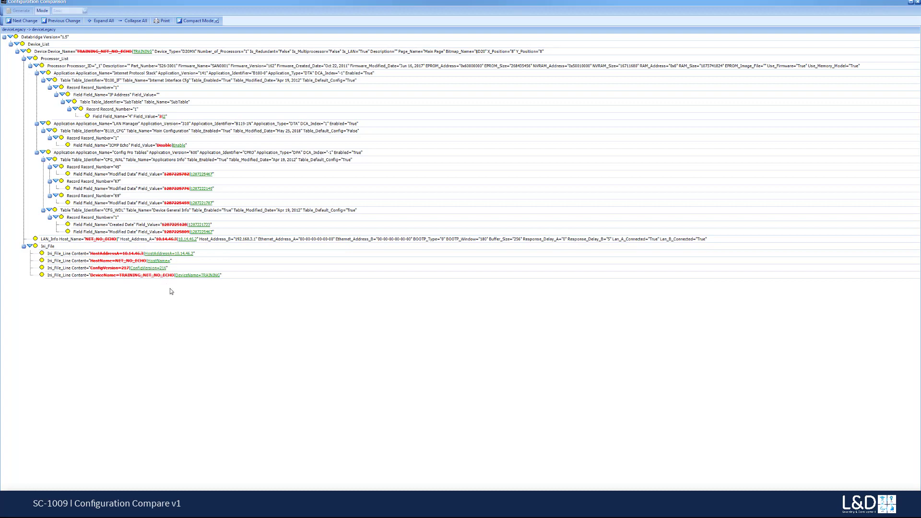
mouse_move(178, 285)
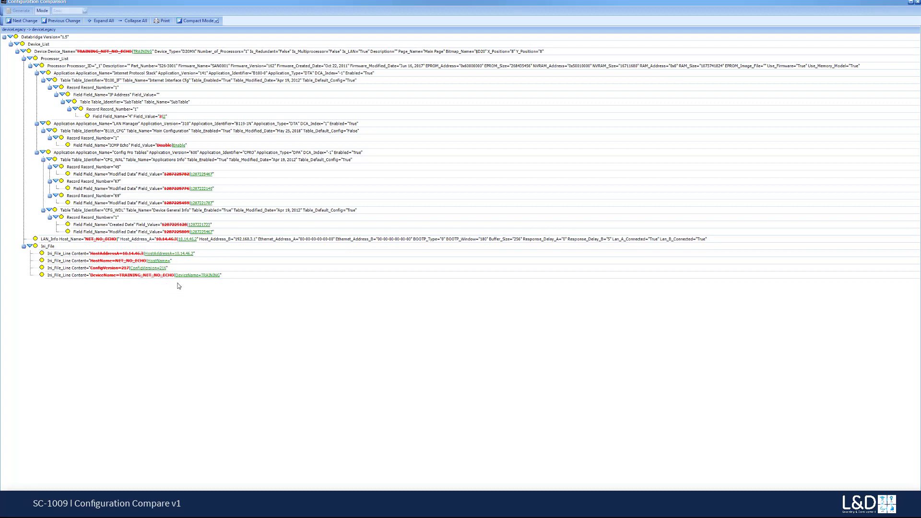
mouse_move(151, 265)
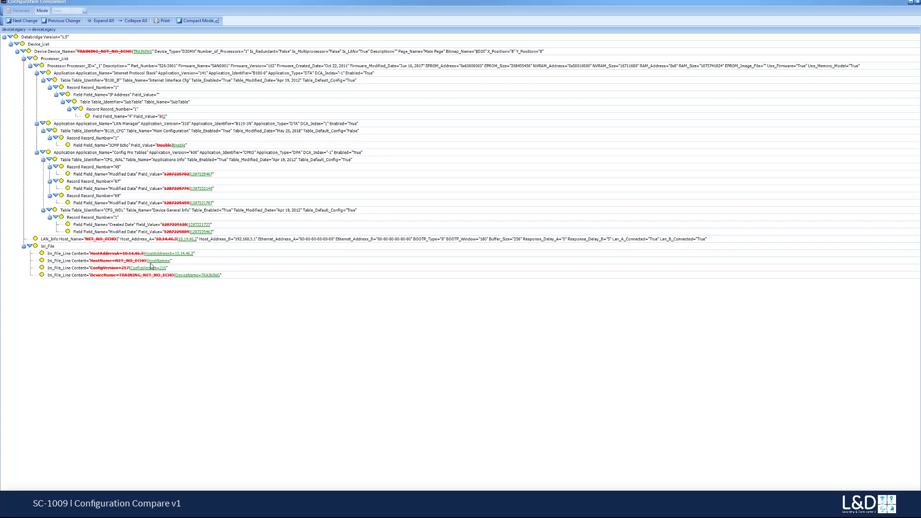
mouse_move(137, 266)
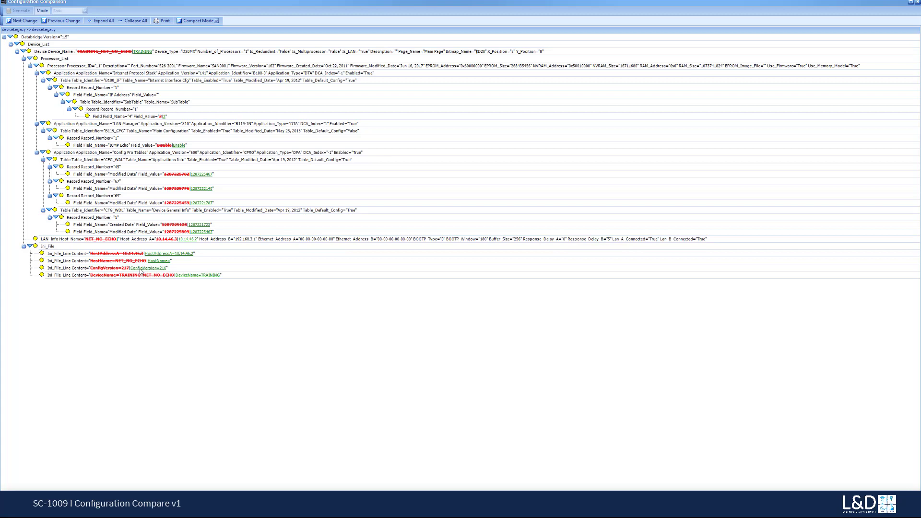
mouse_move(191, 66)
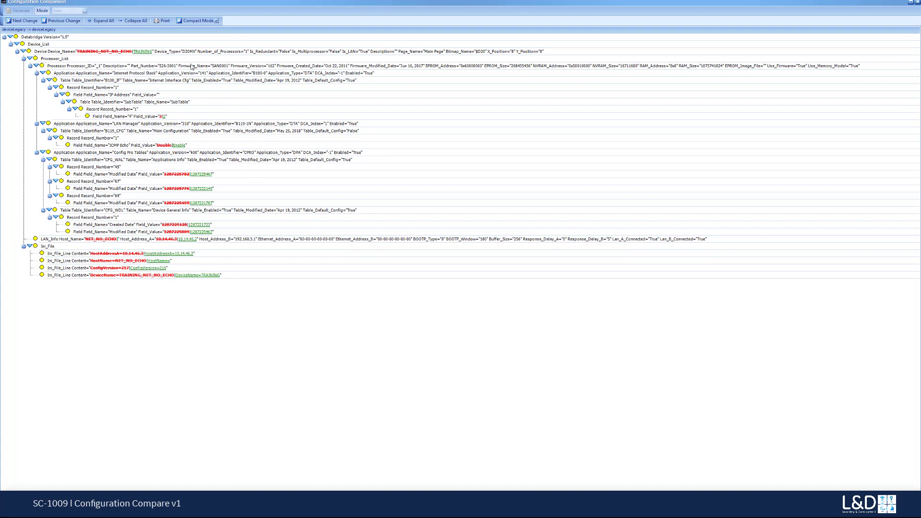
mouse_move(203, 34)
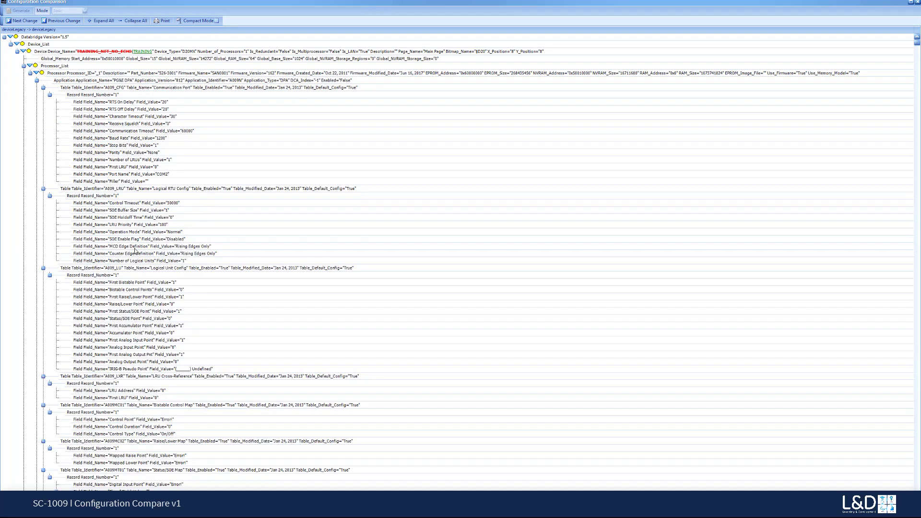
mouse_move(144, 247)
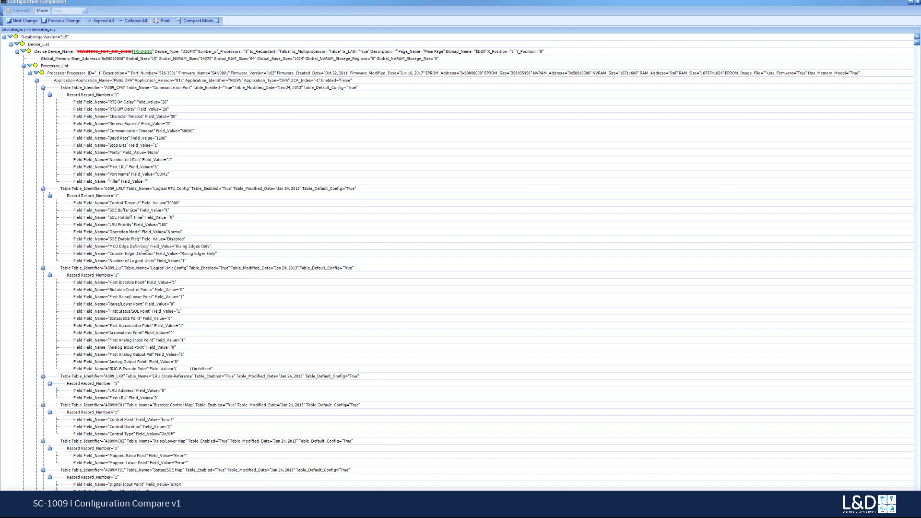
mouse_move(162, 227)
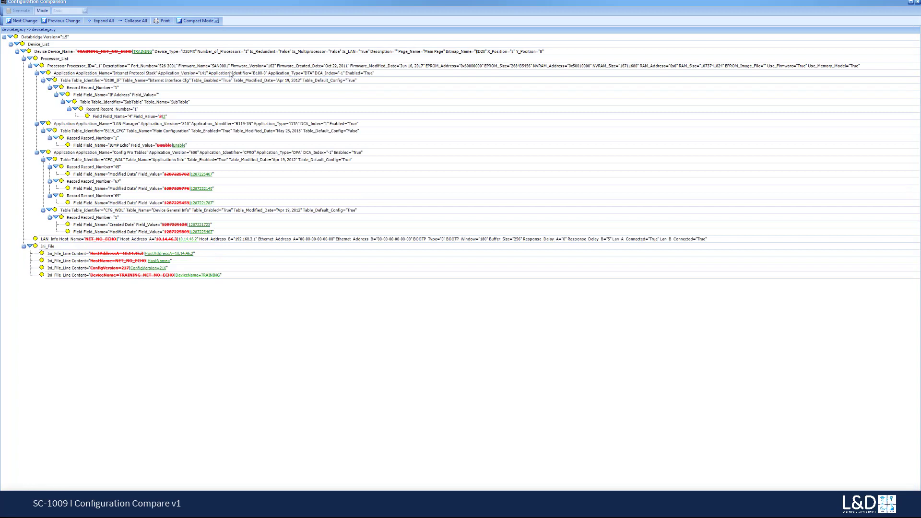
mouse_move(5, 65)
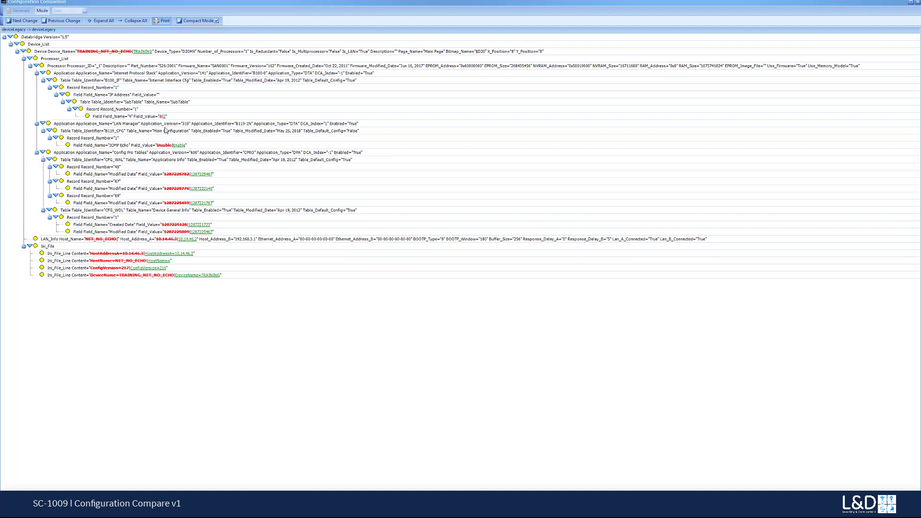
Open the print preview with Tabloid 11 x 17 paper in landscape orientation.
click(163, 21)
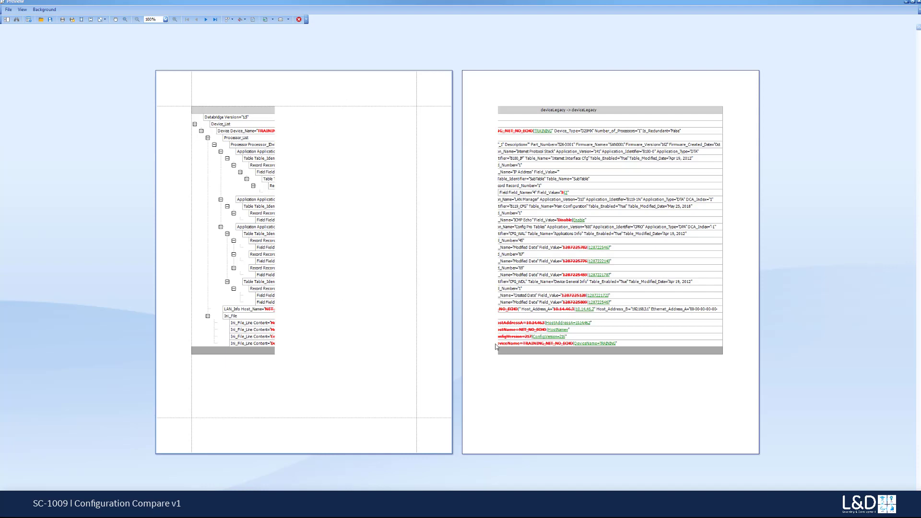
mouse_move(596, 200)
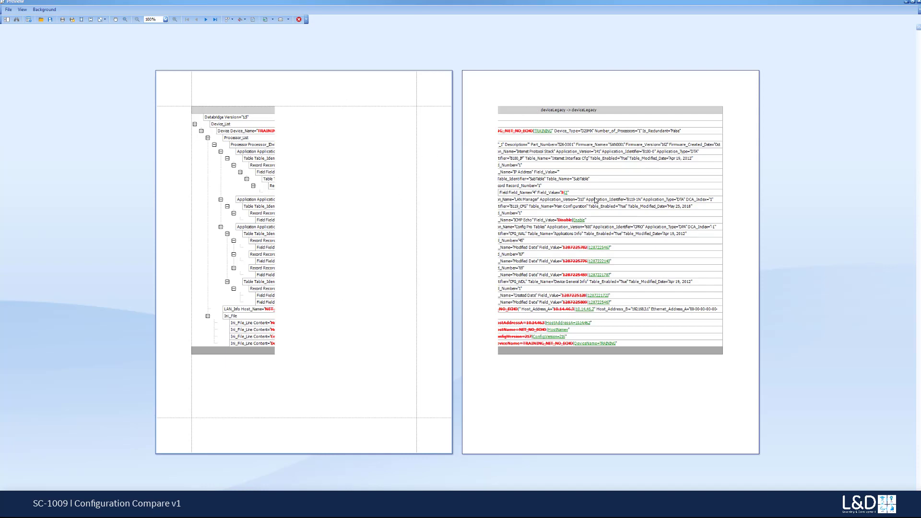
mouse_move(305, 217)
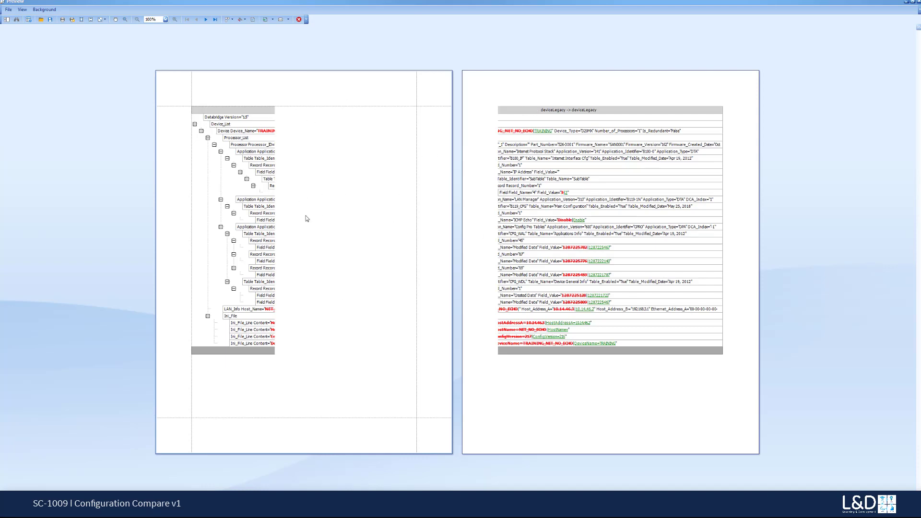
mouse_move(603, 333)
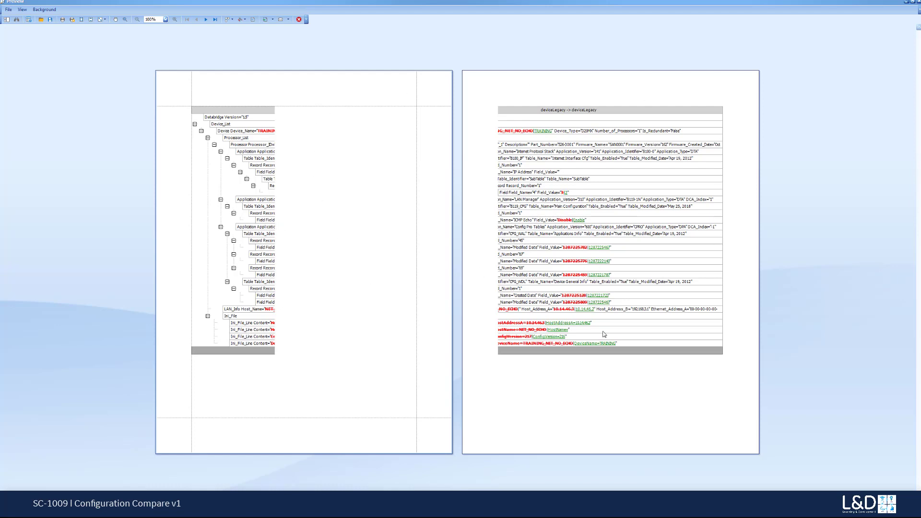
mouse_move(56, 73)
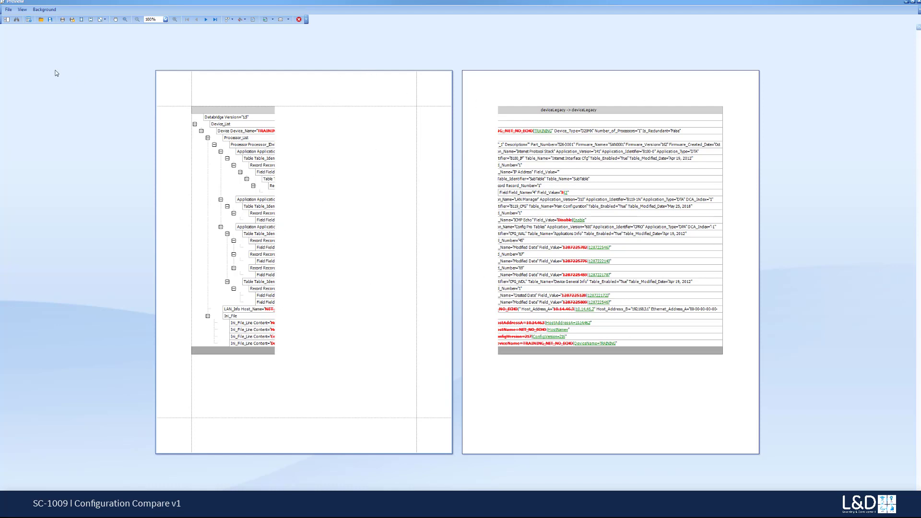
click(8, 9)
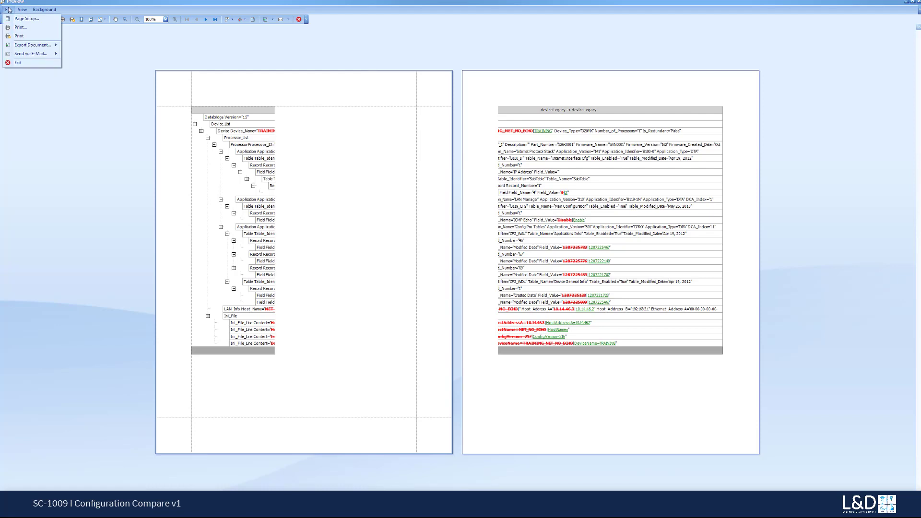
click(10, 9)
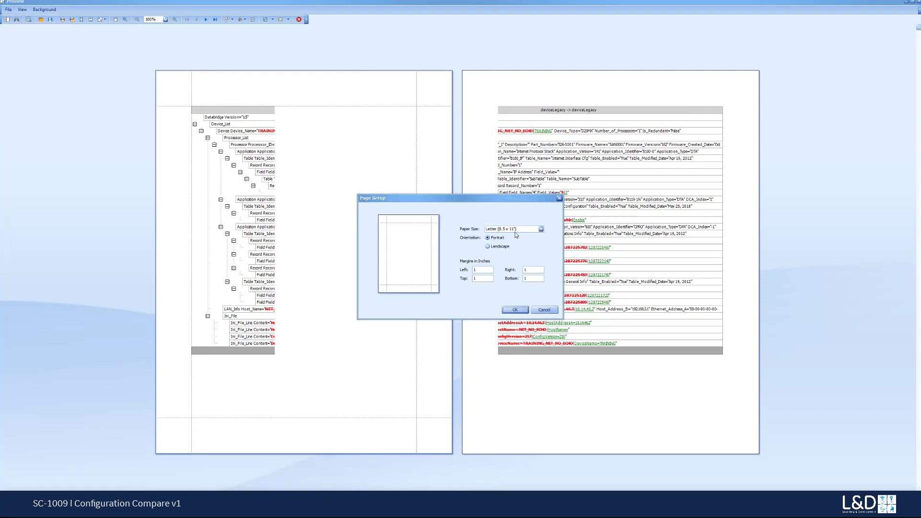
click(538, 228)
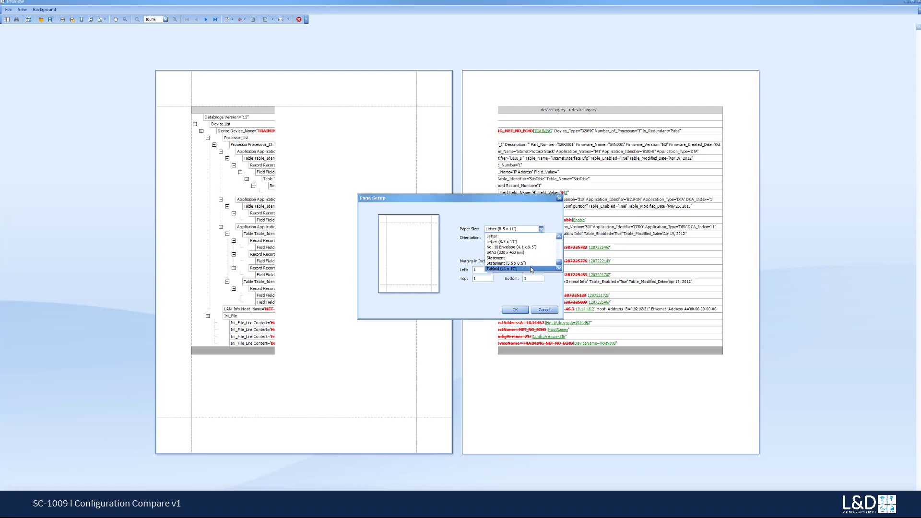
click(500, 269)
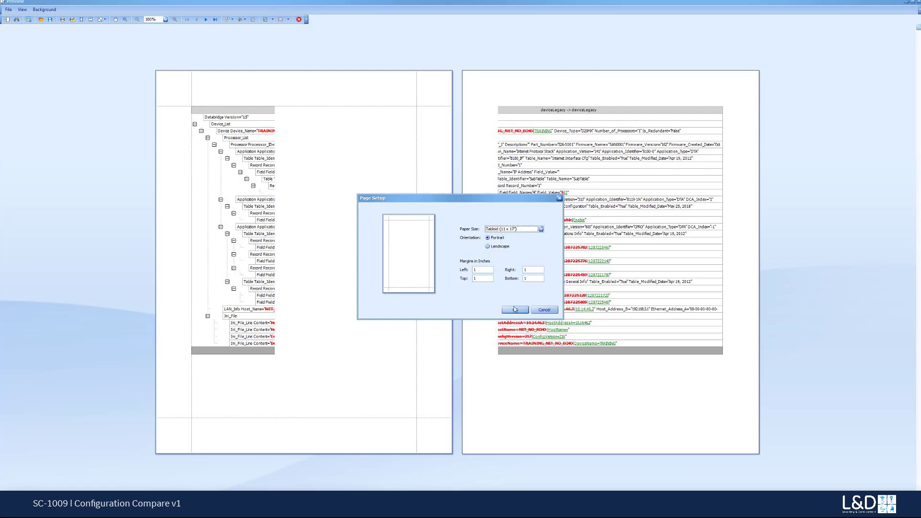
click(488, 246)
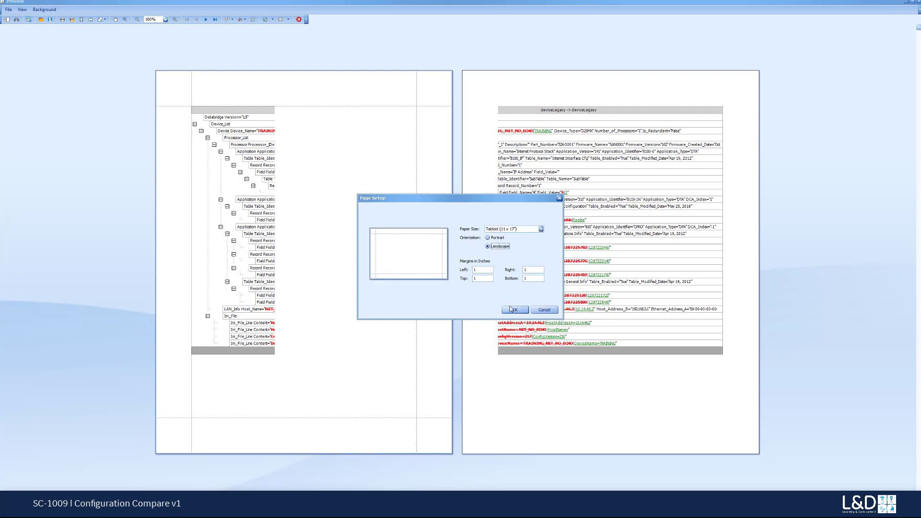
click(513, 309)
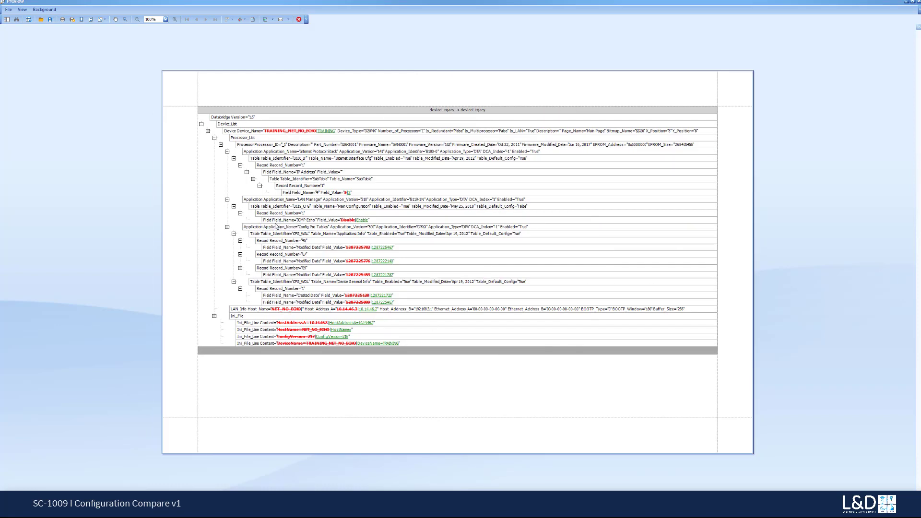
Export the preview as Compare.pdf to the Desktop and answer the open-file prompt.
click(9, 8)
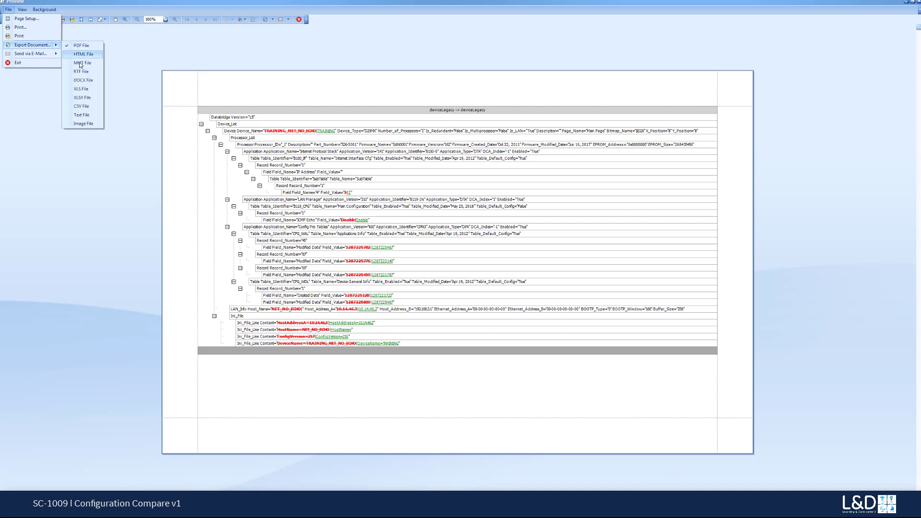
mouse_move(81, 106)
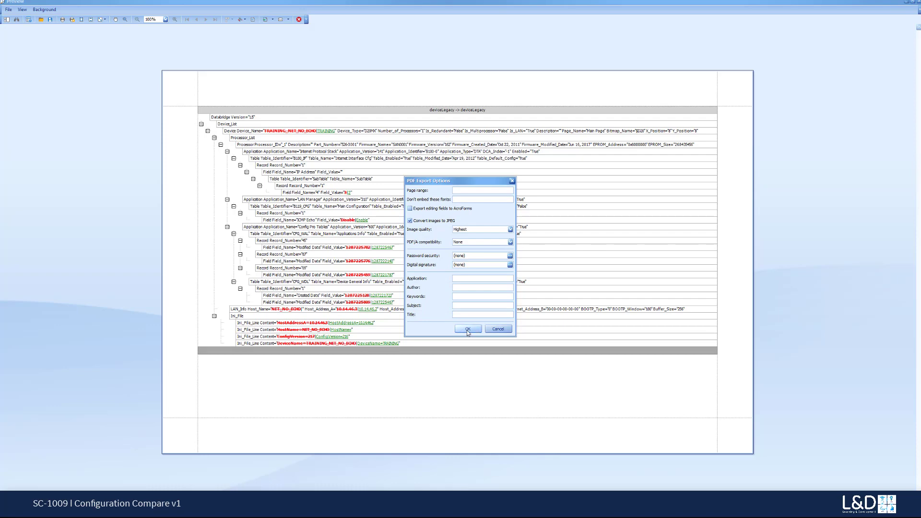
click(467, 329)
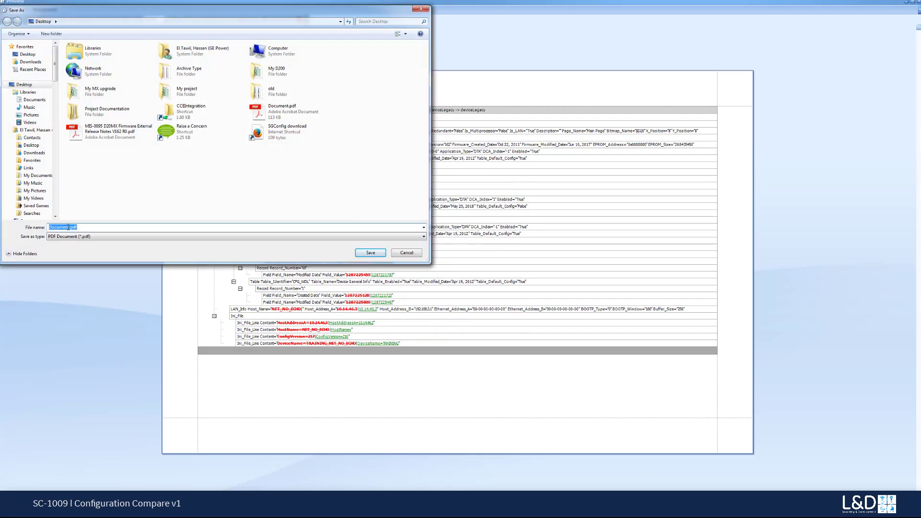
click(61, 228)
text(Compar)
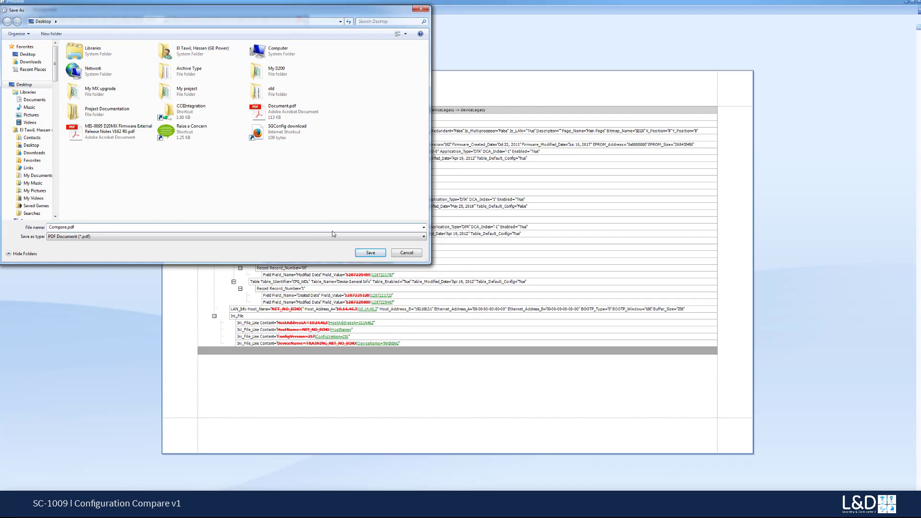
click(369, 252)
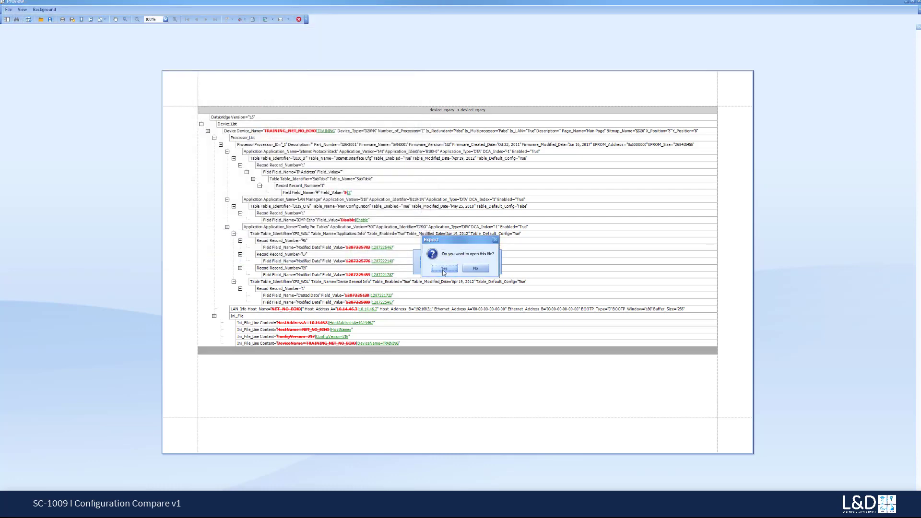
click(443, 269)
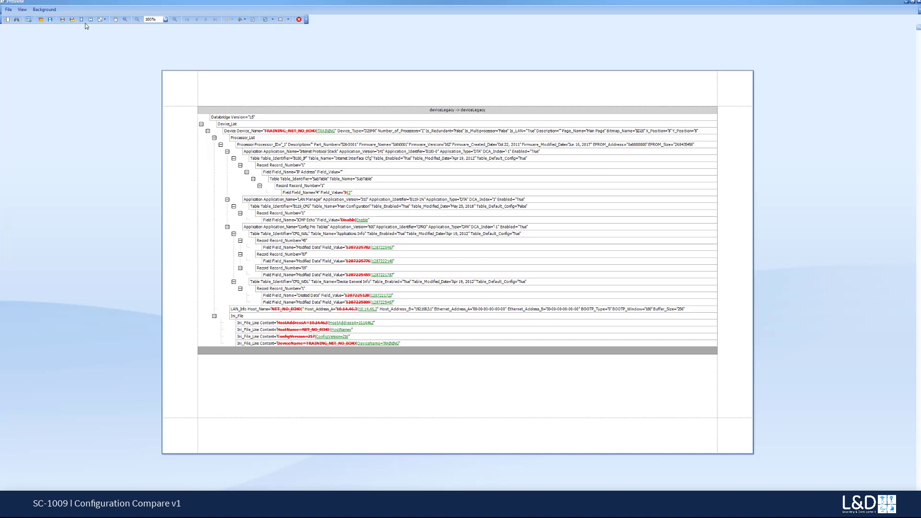
mouse_move(283, 19)
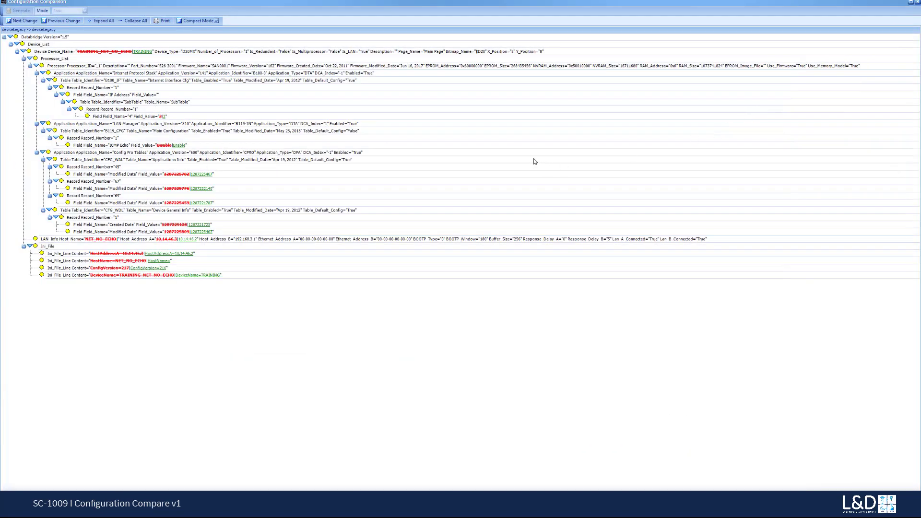
mouse_move(421, 125)
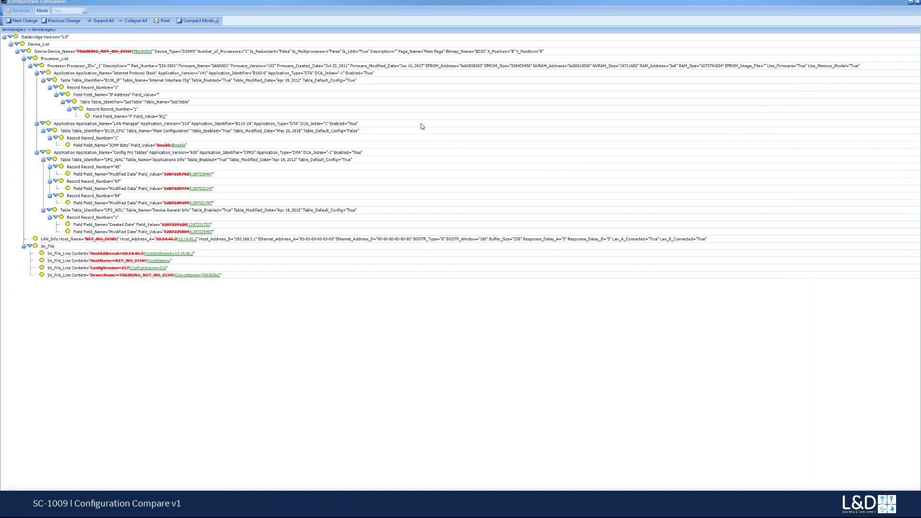
mouse_move(73, 38)
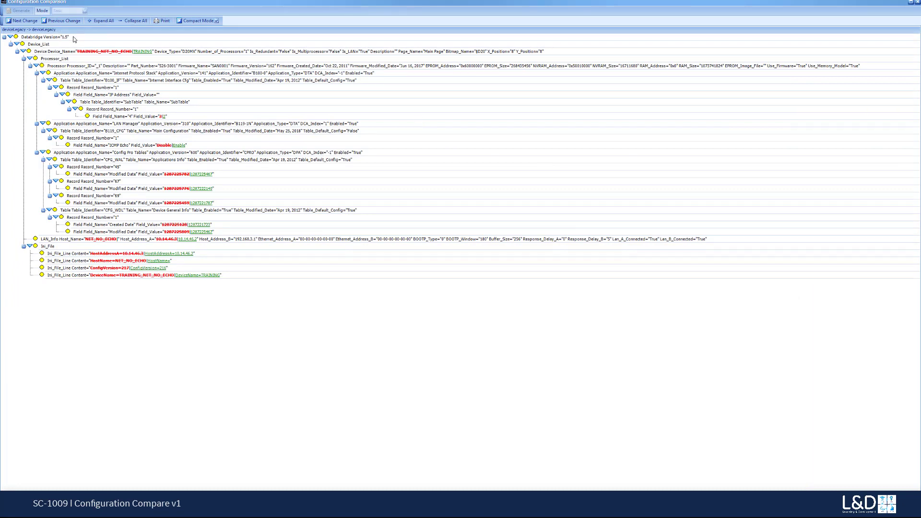
mouse_move(136, 268)
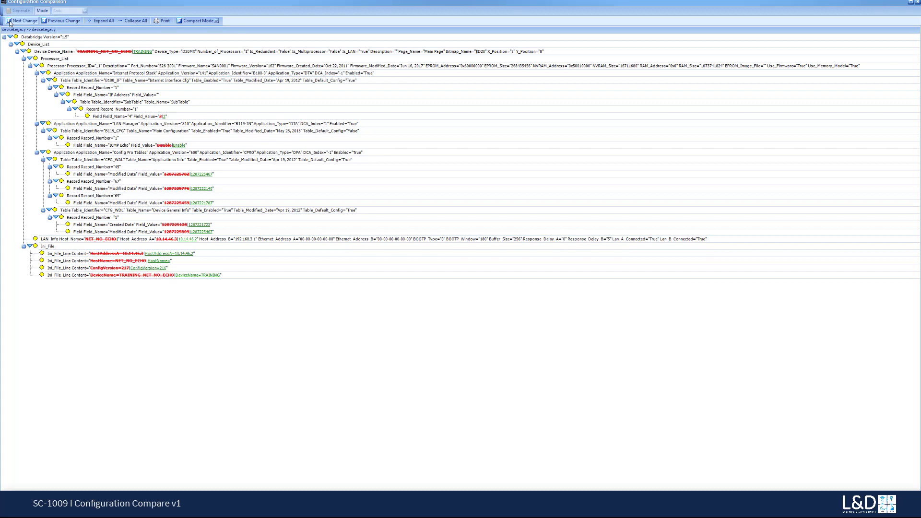
Step through the Device and Processor changes, dismiss the no-more-changes notice, then collapse and re-expand.
click(21, 20)
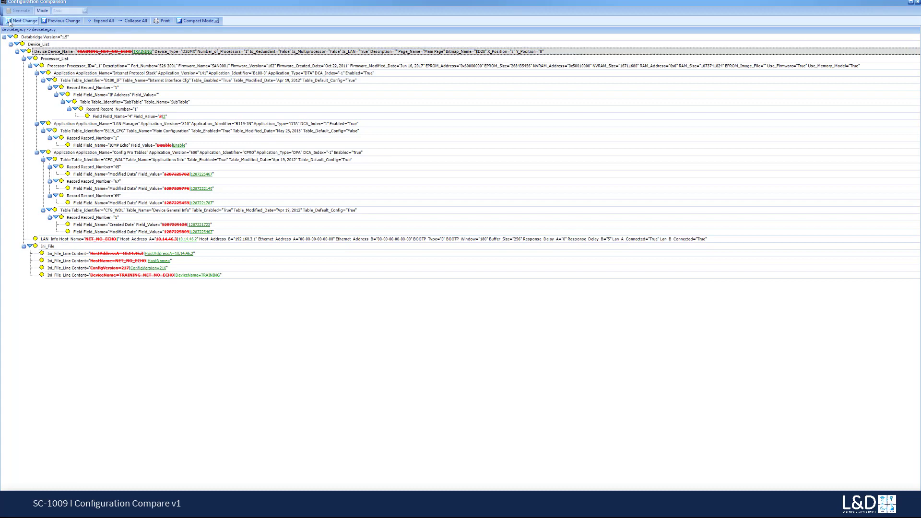
click(21, 21)
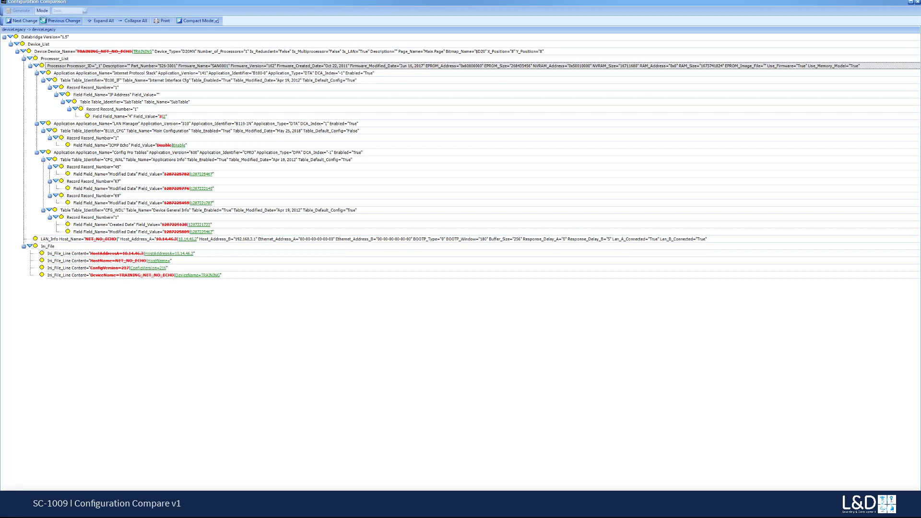
click(22, 21)
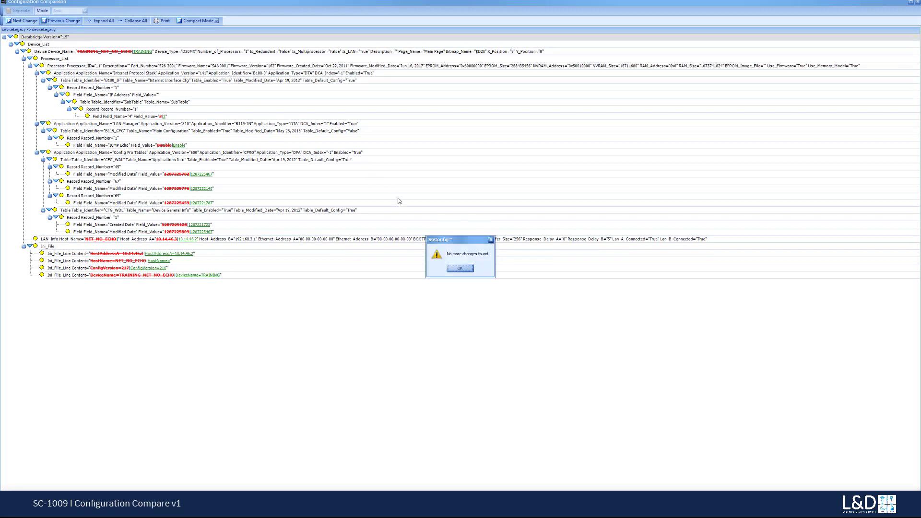
click(460, 268)
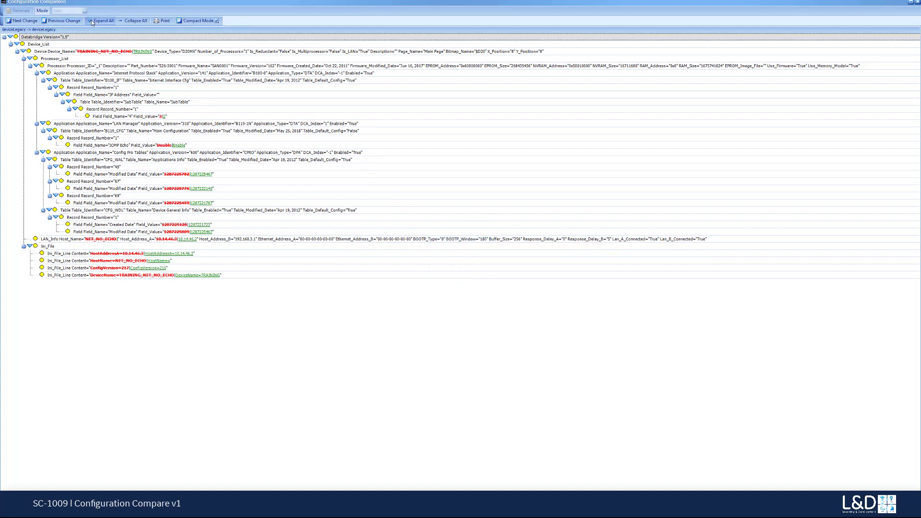
click(133, 21)
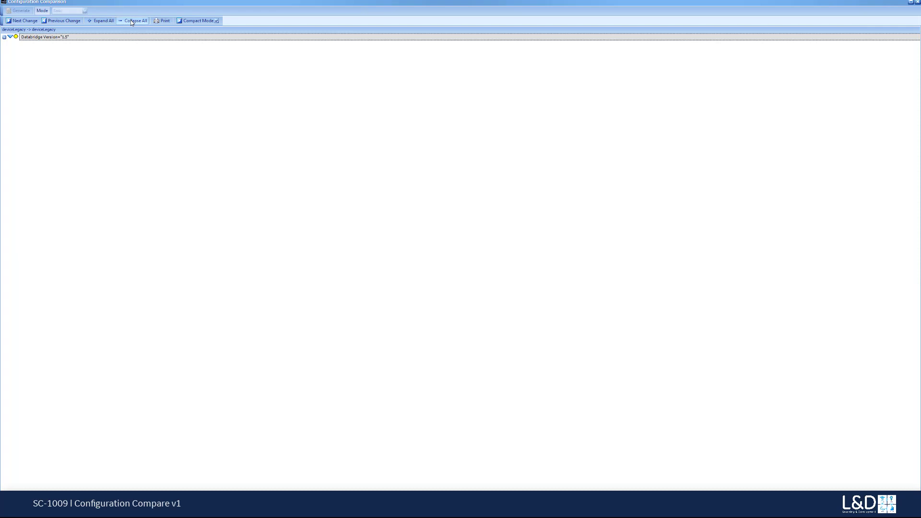
click(135, 21)
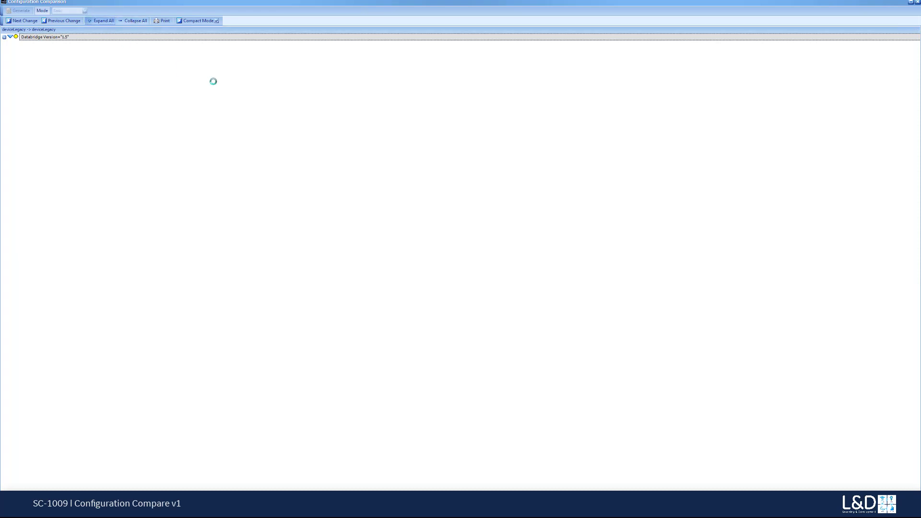